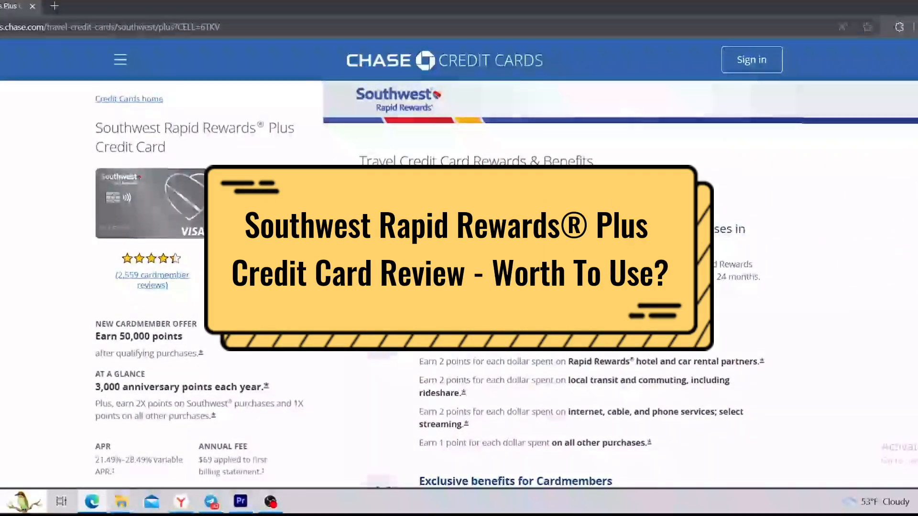
# Scroll down the Southwest Rapid Rewards Plus card page toward the reviews, then back up
pyautogui.scroll(-3)
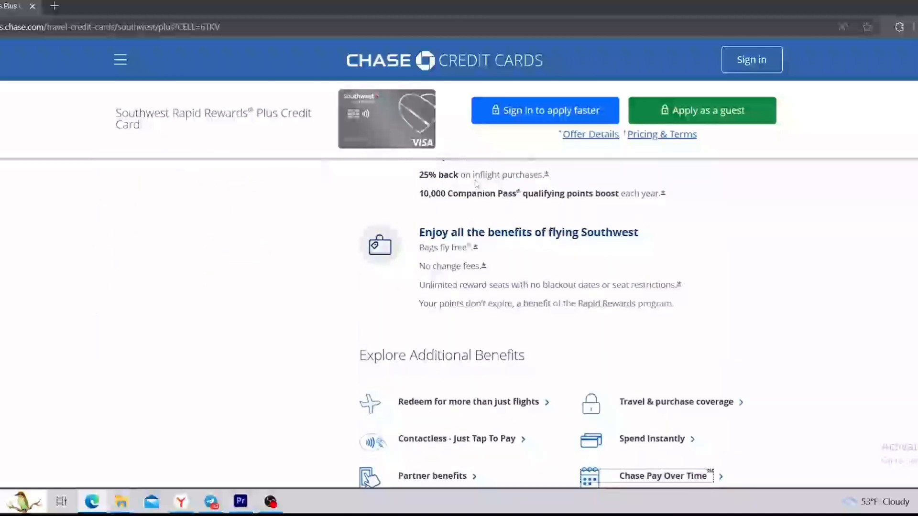
pyautogui.scroll(-3)
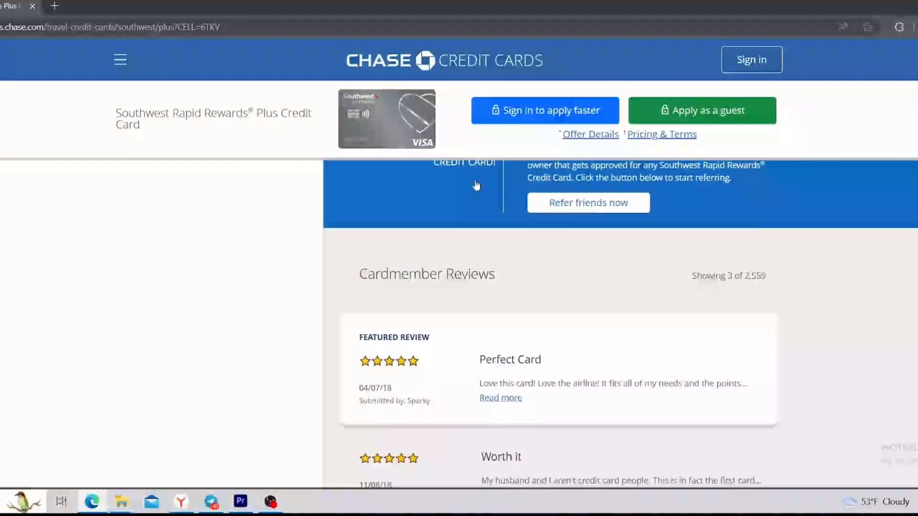
pyautogui.scroll(3)
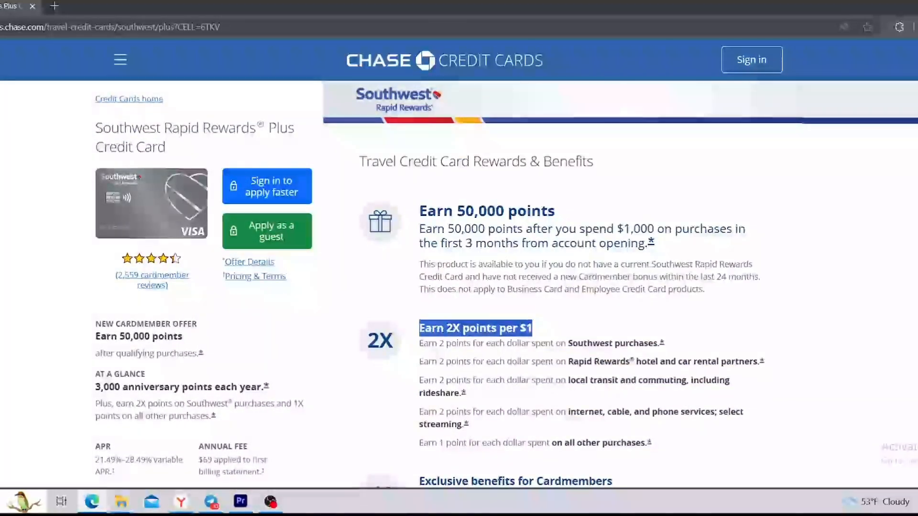
# Scroll down to the APR details and clear their highlight
pyautogui.scroll(-3)
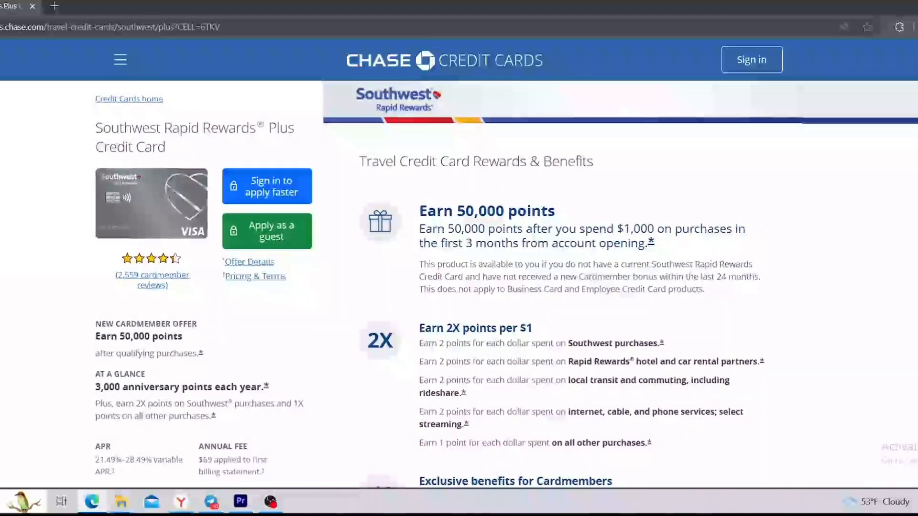
pyautogui.scroll(-3)
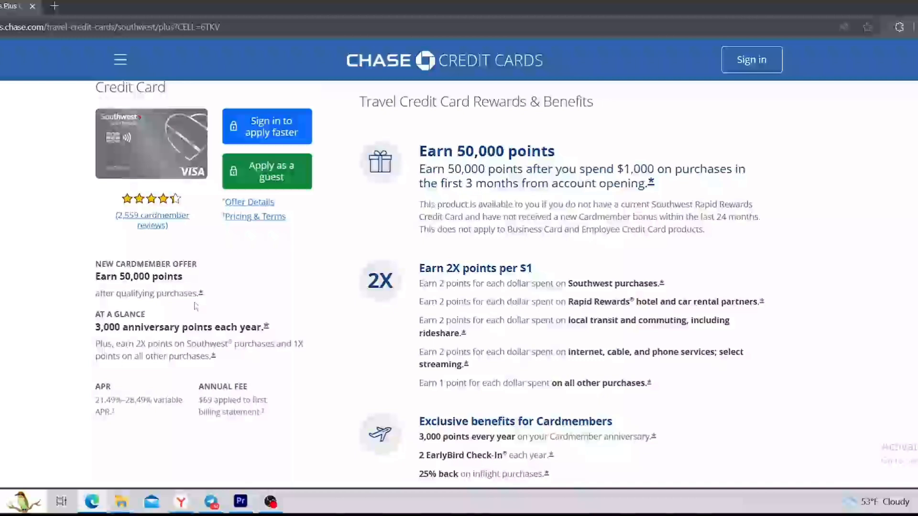
pyautogui.moveTo(85, 325)
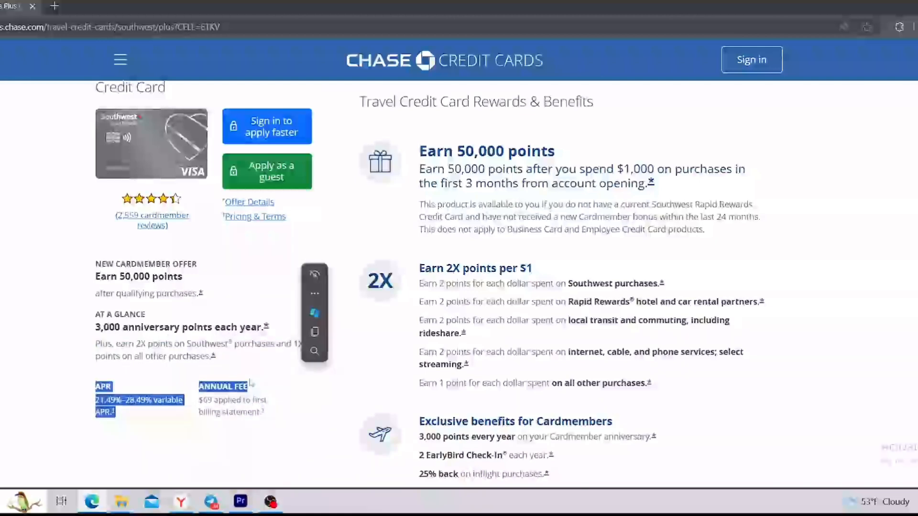
pyautogui.scroll(-3)
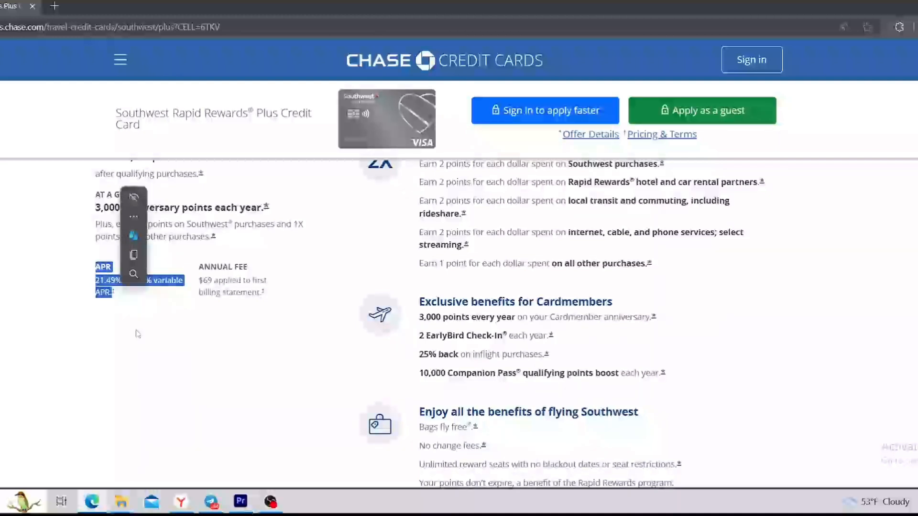
pyautogui.click(137, 334)
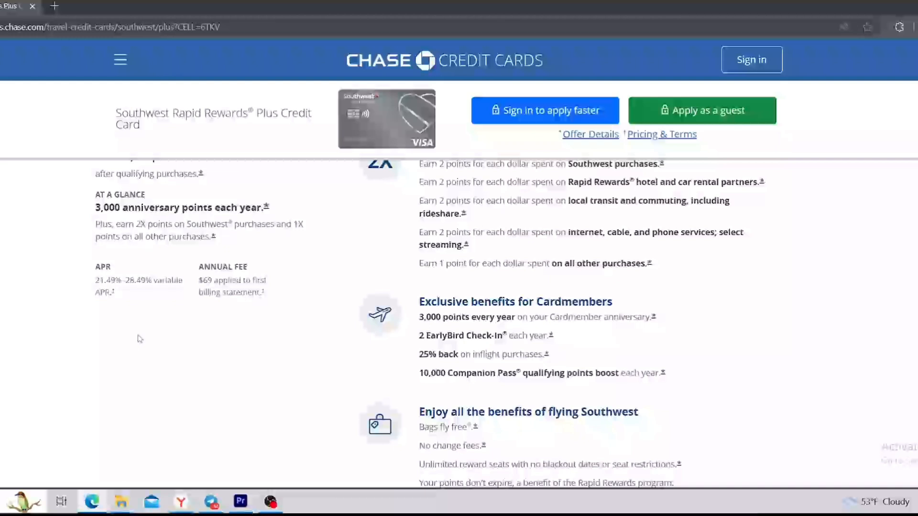
pyautogui.moveTo(139, 335)
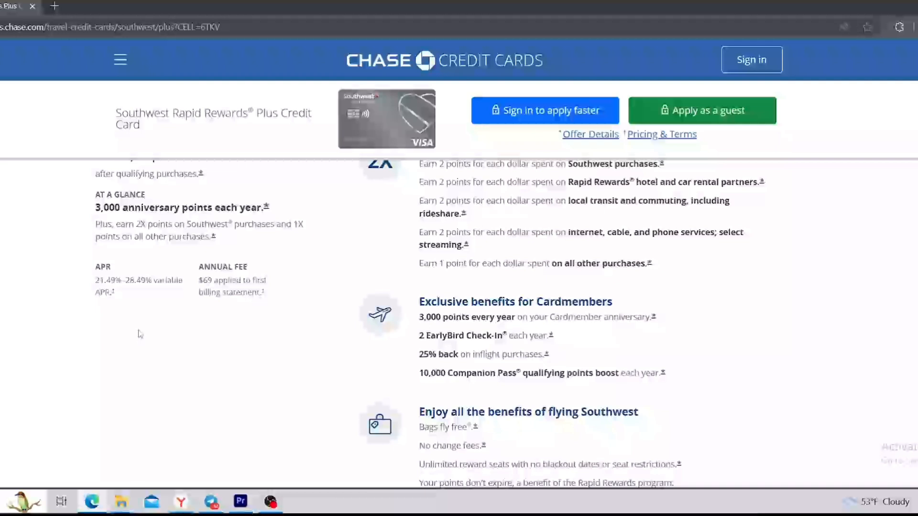
pyautogui.moveTo(100, 306)
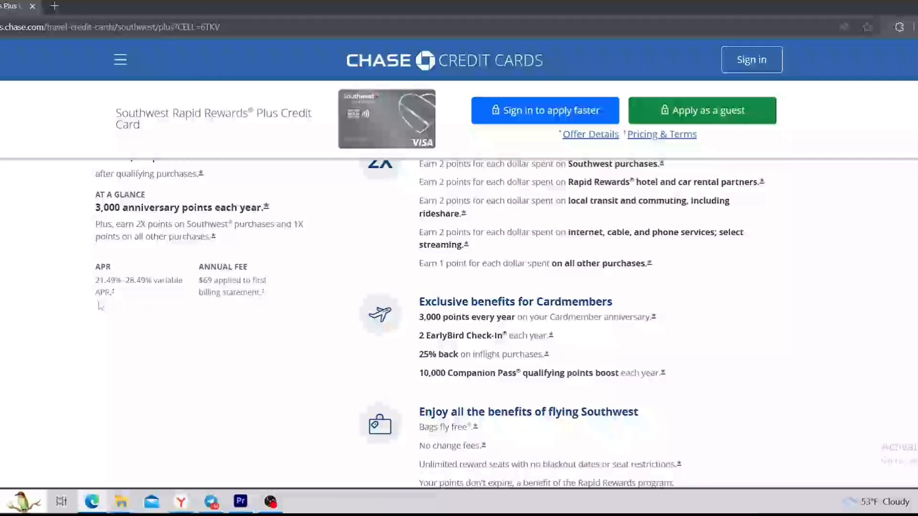
pyautogui.moveTo(199, 264)
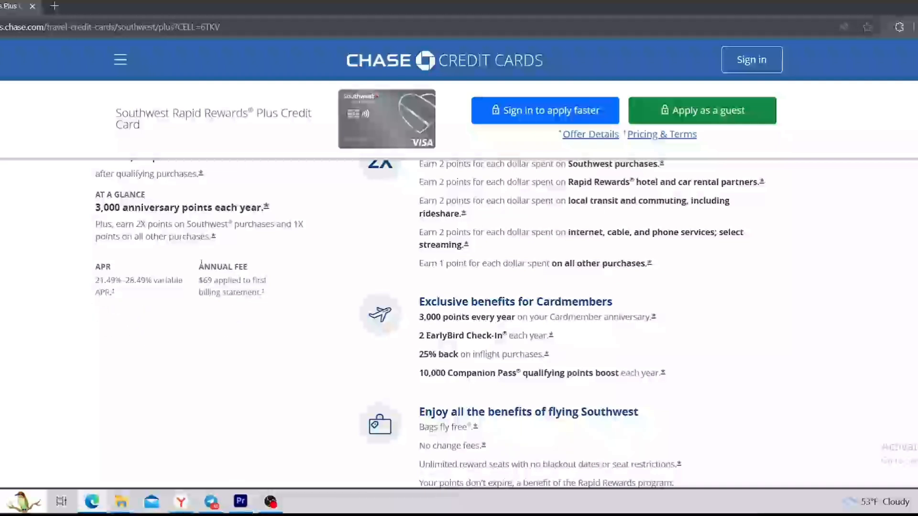
# Highlight the annual fee details, clear the highlight, and scroll back up to the 50,000-point offer
pyautogui.moveTo(199, 266); pyautogui.dragTo(263, 293)
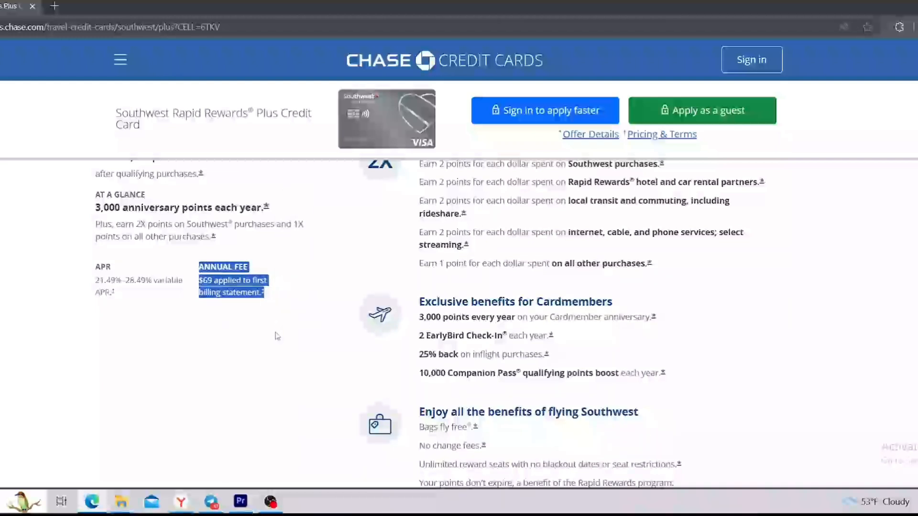
pyautogui.click(220, 307)
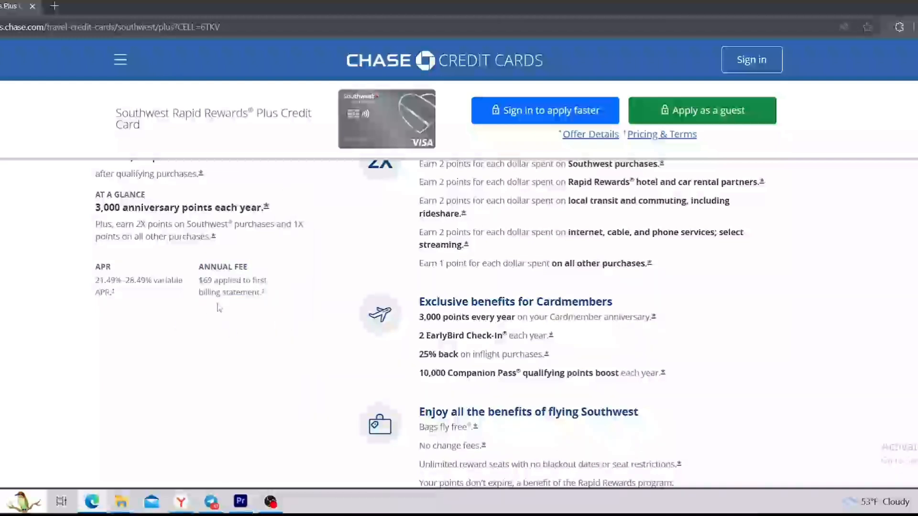
pyautogui.moveTo(230, 315)
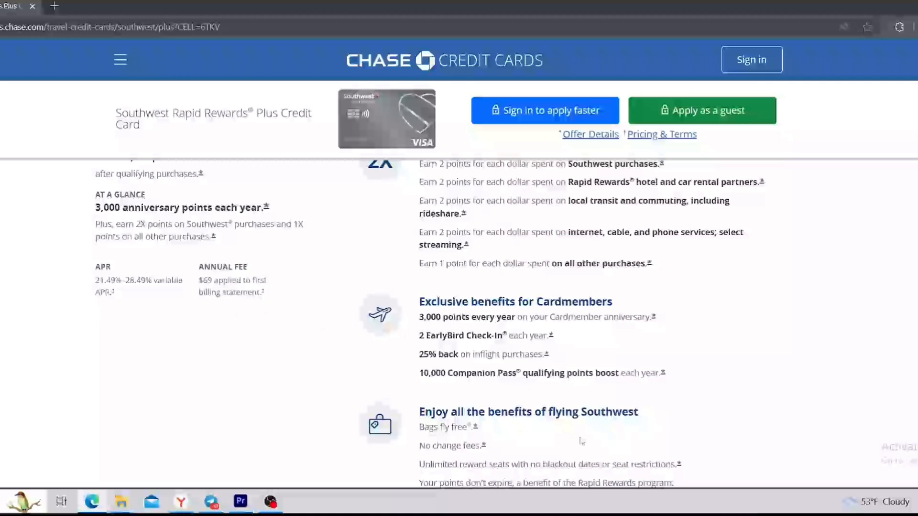
pyautogui.scroll(3)
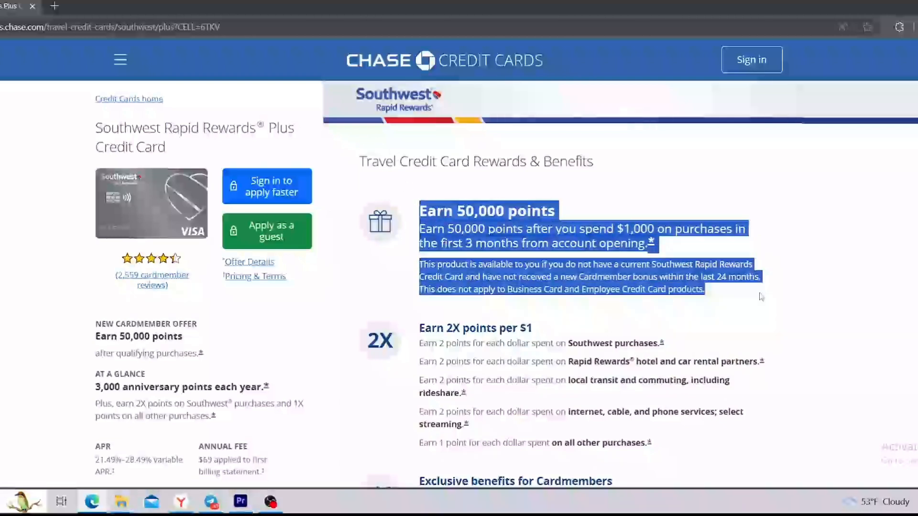
# Highlight the eligibility condition about not holding a current Southwest Rapid Rewards card
pyautogui.click(431, 233)
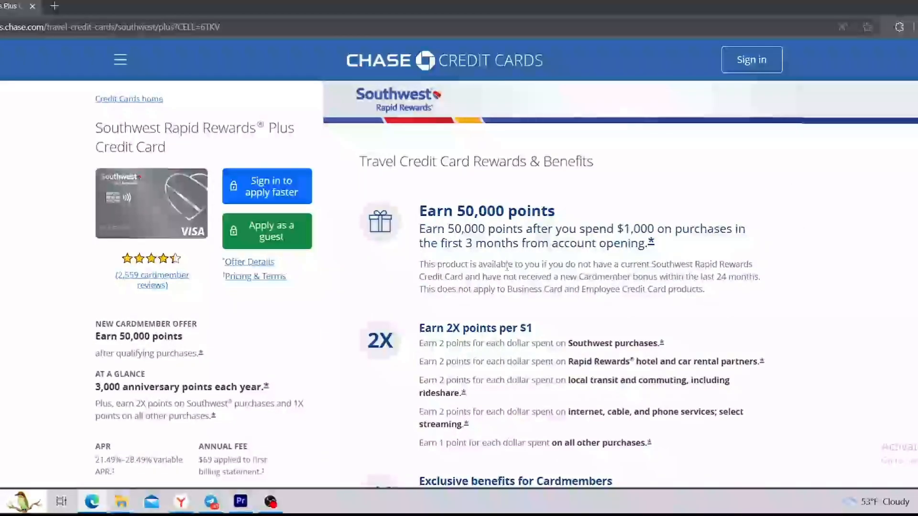
pyautogui.moveTo(731, 243)
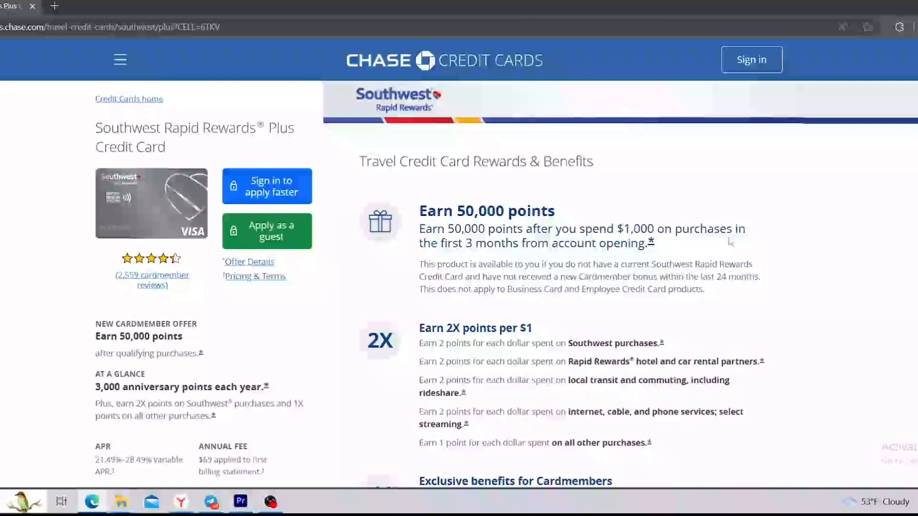
pyautogui.moveTo(694, 256)
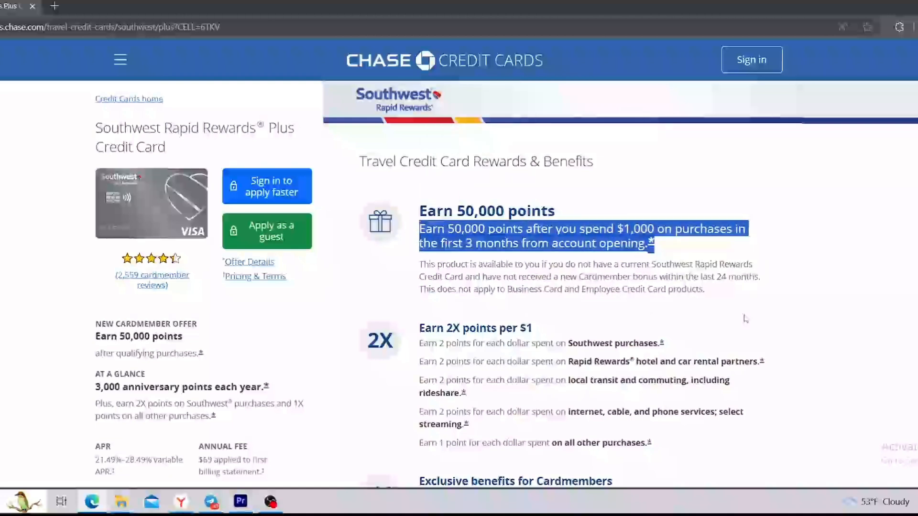
pyautogui.click(745, 317)
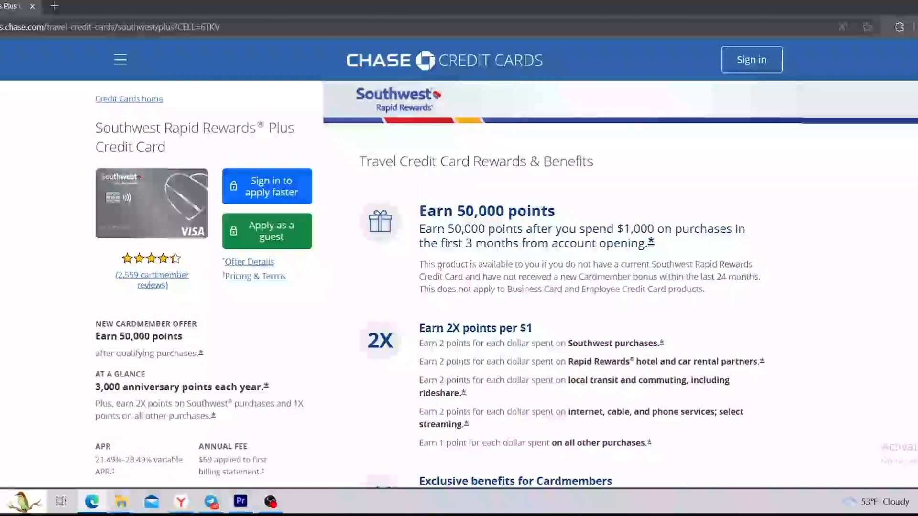
pyautogui.moveTo(419, 263); pyautogui.dragTo(597, 264)
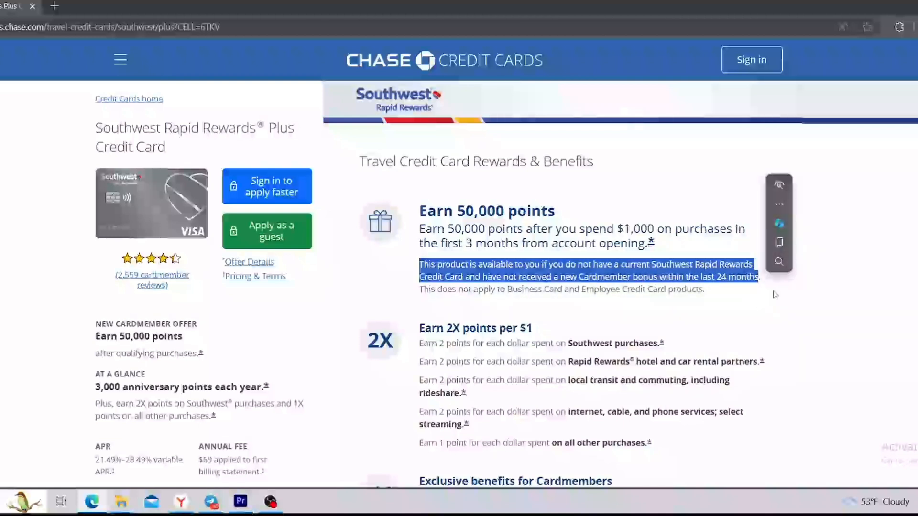
pyautogui.moveTo(679, 291)
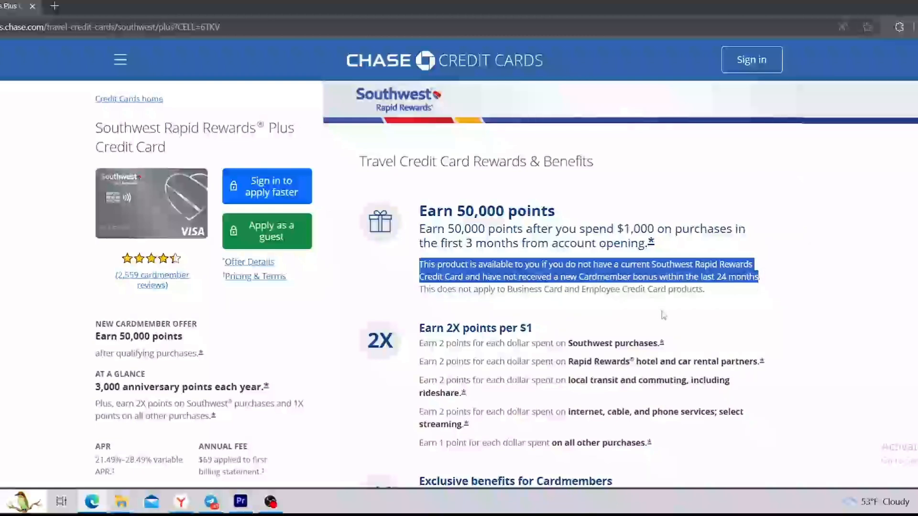
pyautogui.moveTo(658, 319)
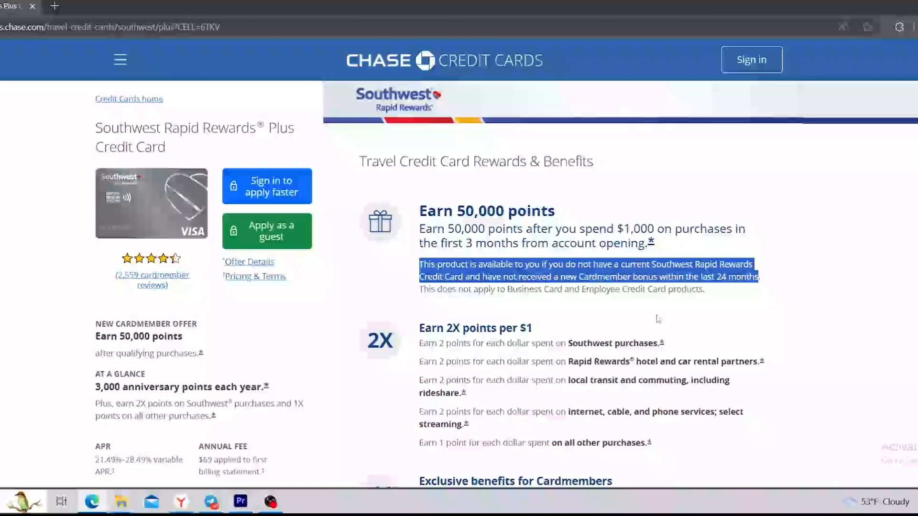
pyautogui.scroll(-3)
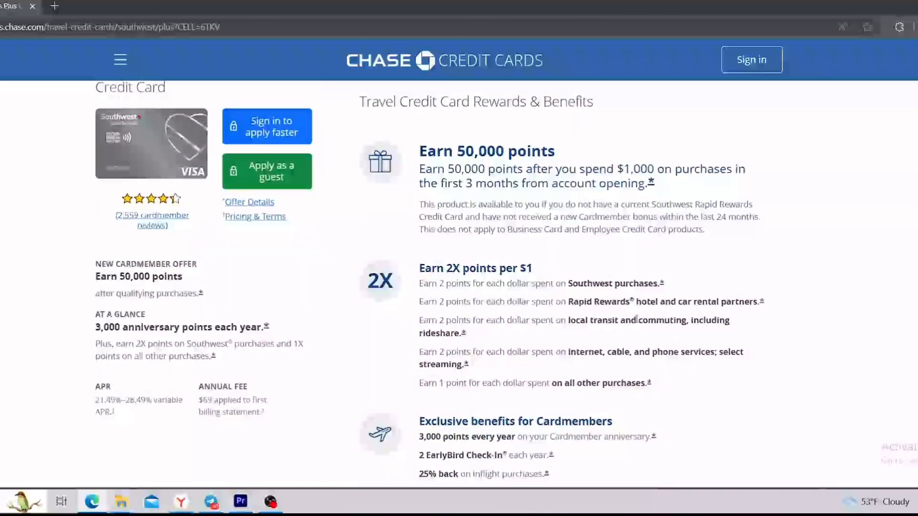
# Scroll past the 2X points earning lines to the exclusive Cardmember benefits section
pyautogui.scroll(-3)
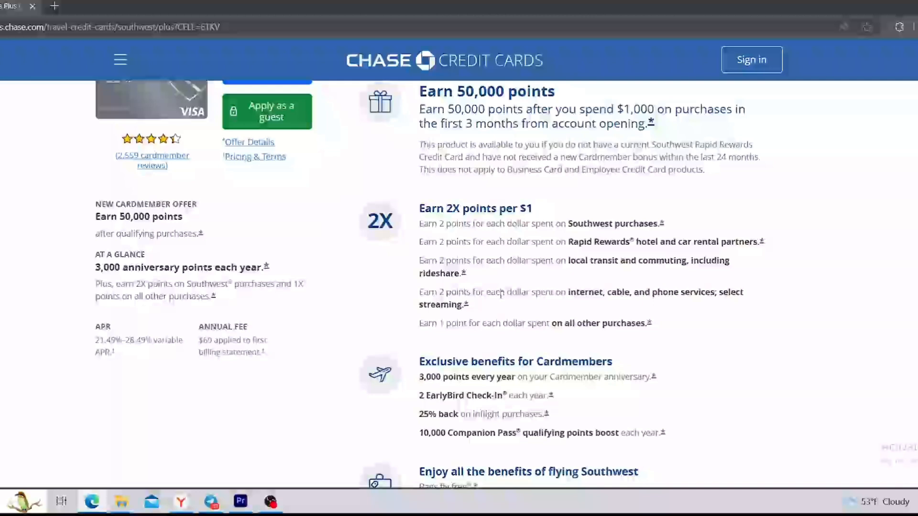
pyautogui.moveTo(583, 355)
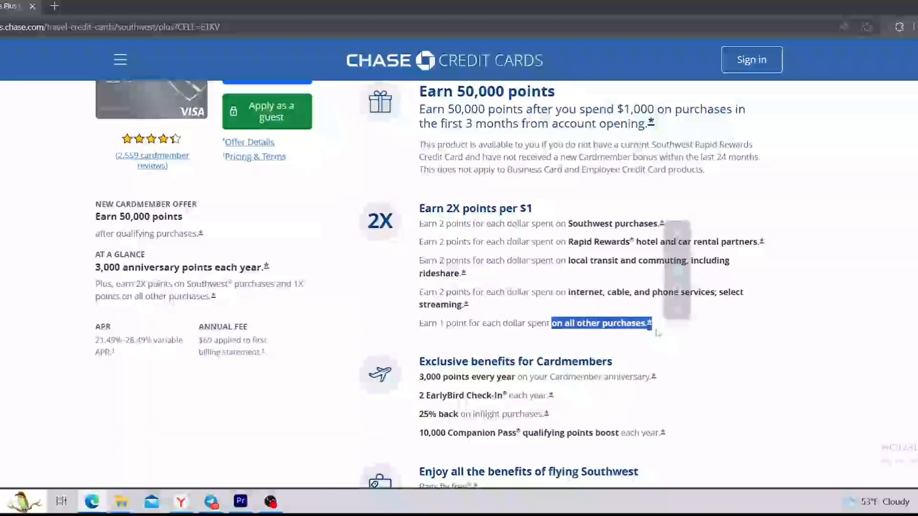
pyautogui.scroll(-3)
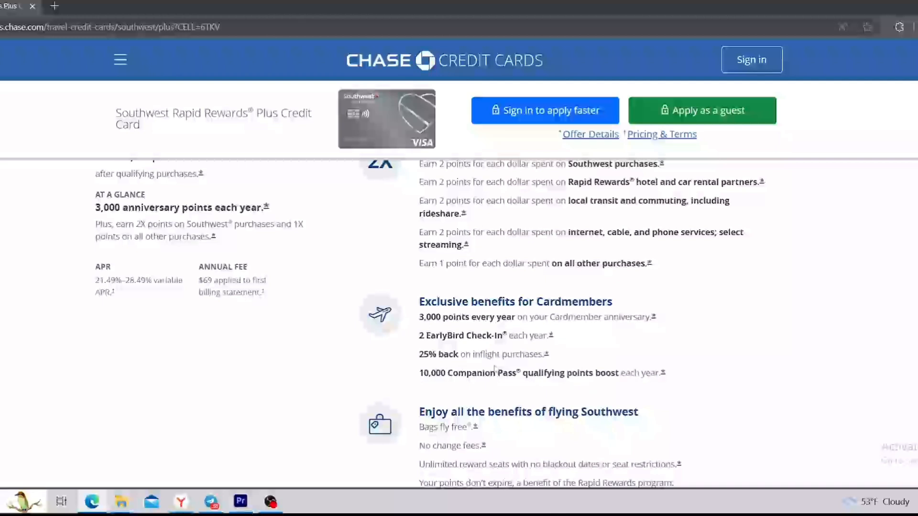
# Highlight the 'Enjoy all the benefits of flying Southwest' list, then scroll to Explore Additional Benefits
pyautogui.scroll(-3)
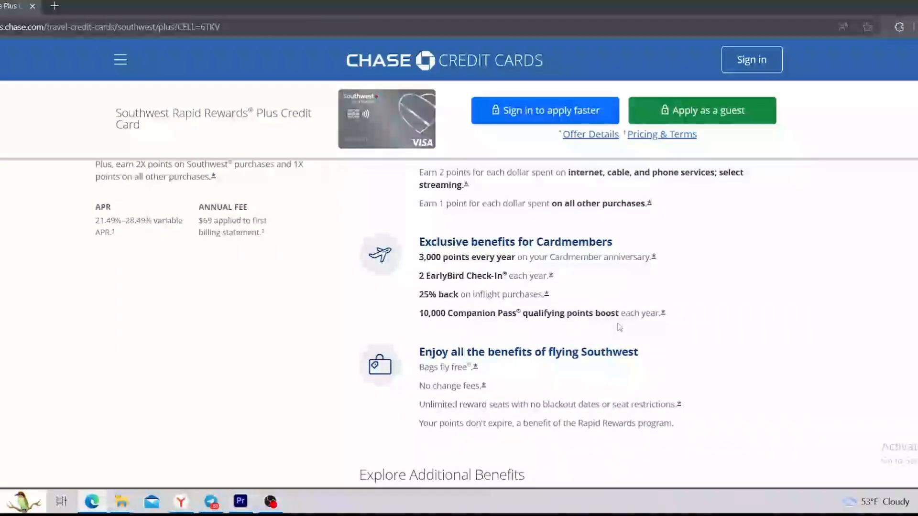
pyautogui.moveTo(594, 340)
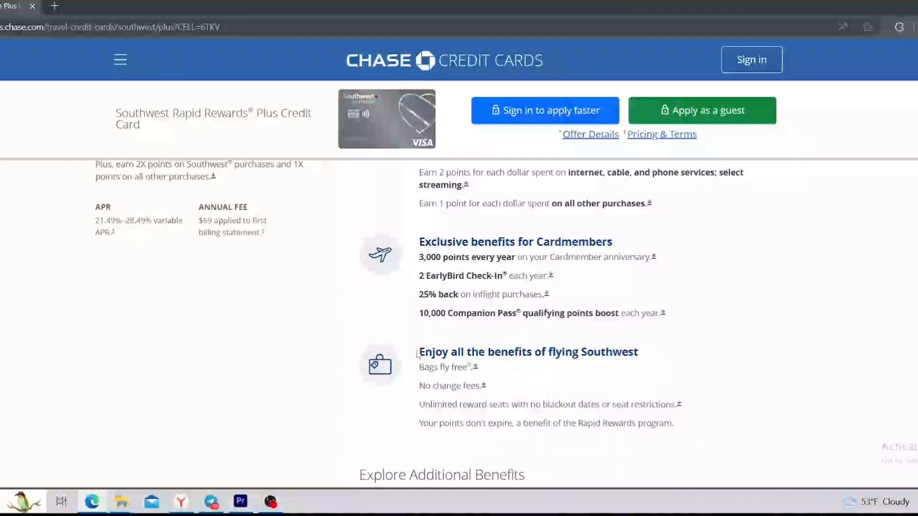
pyautogui.doubleClick(527, 352)
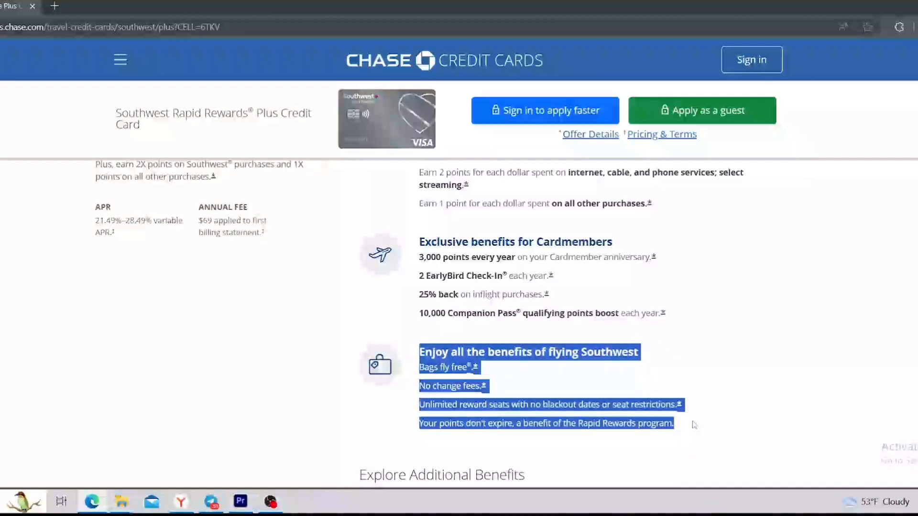
pyautogui.click(771, 439)
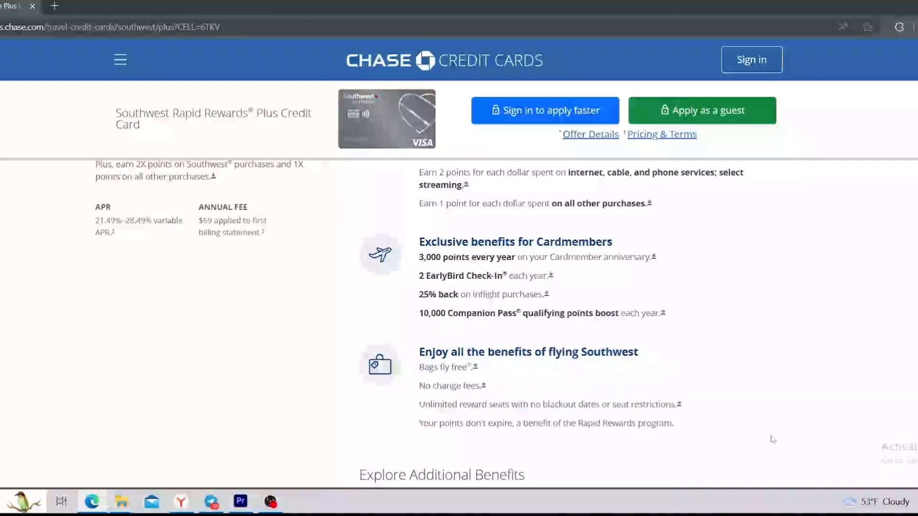
pyautogui.scroll(-3)
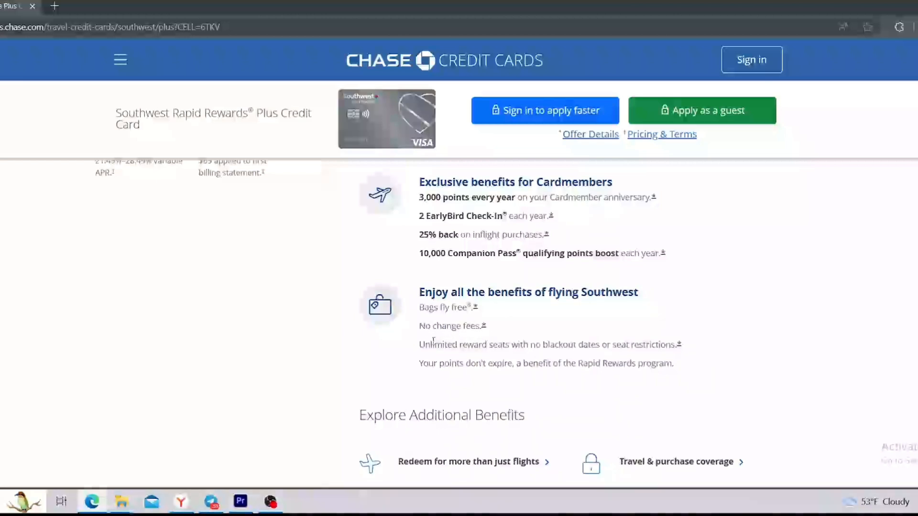
pyautogui.moveTo(498, 354)
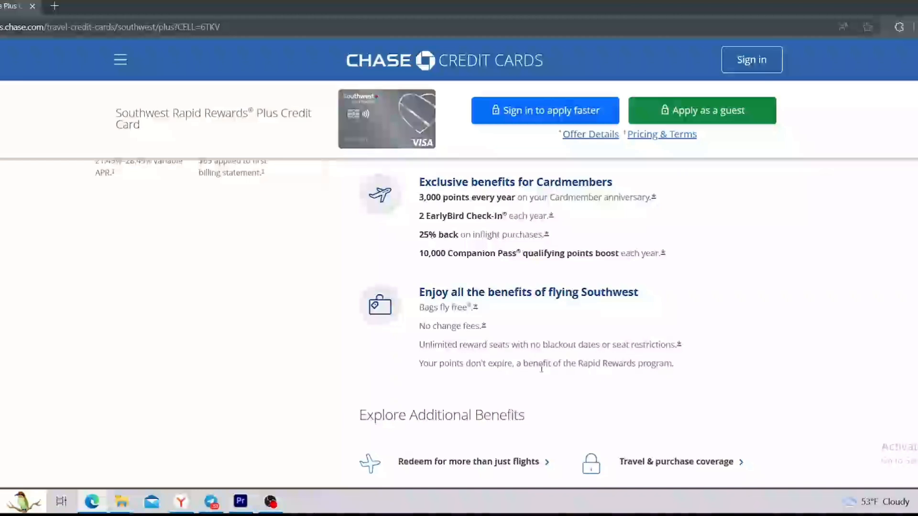
pyautogui.moveTo(591, 376)
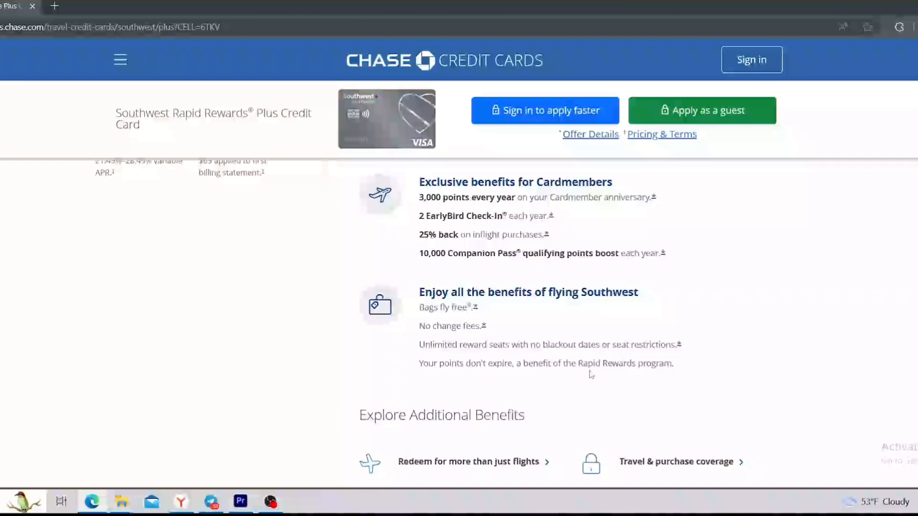
pyautogui.moveTo(639, 376)
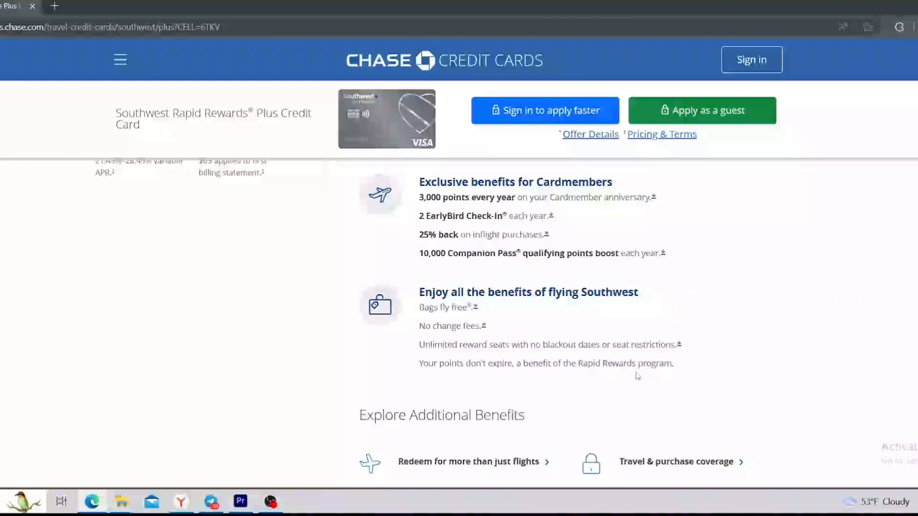
pyautogui.scroll(-3)
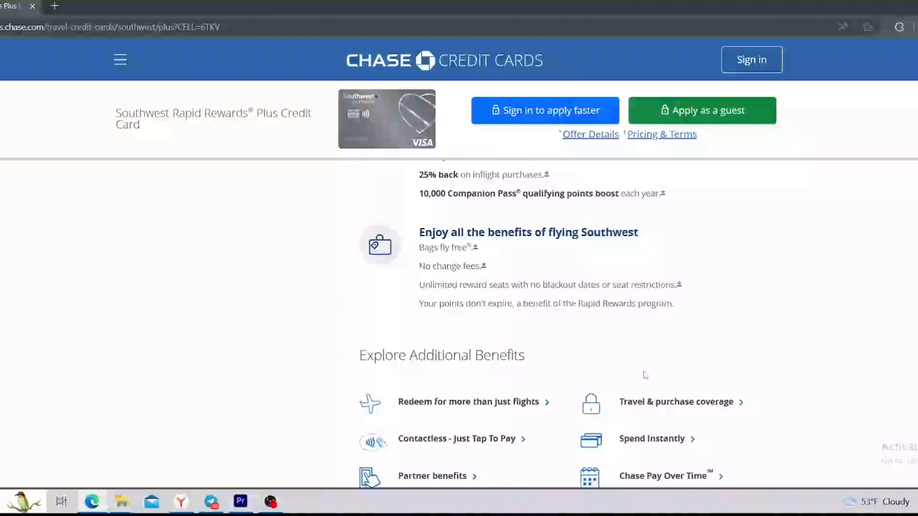
pyautogui.moveTo(230, 349)
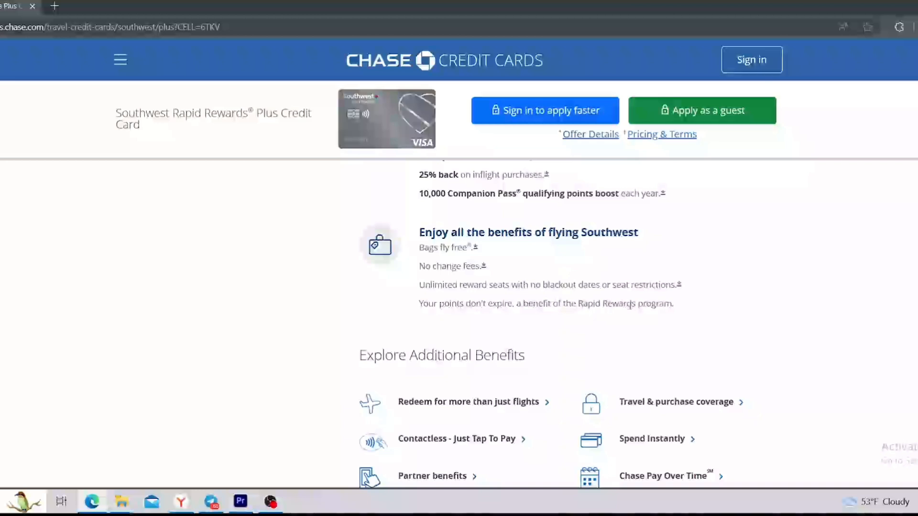
pyautogui.scroll(-3)
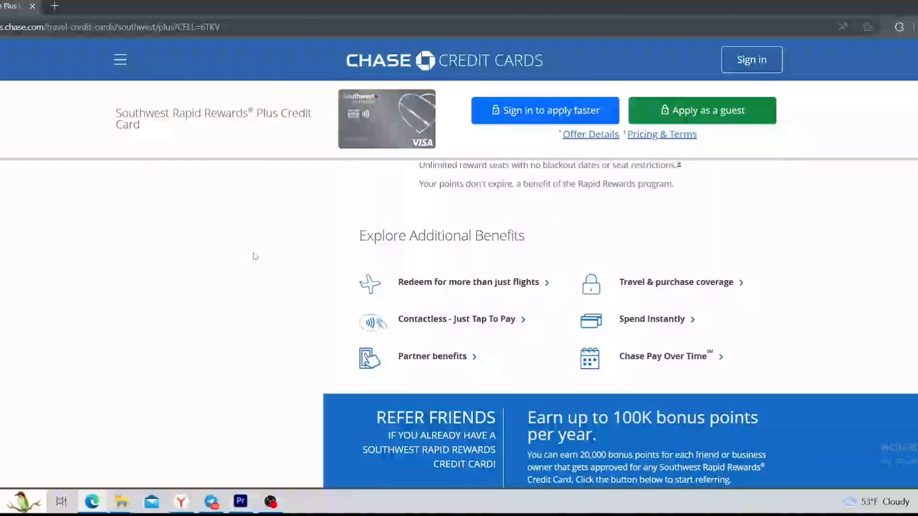
# View and close the Redeem for more than flights and Contactless details, then open Partner benefits
pyautogui.click(468, 281)
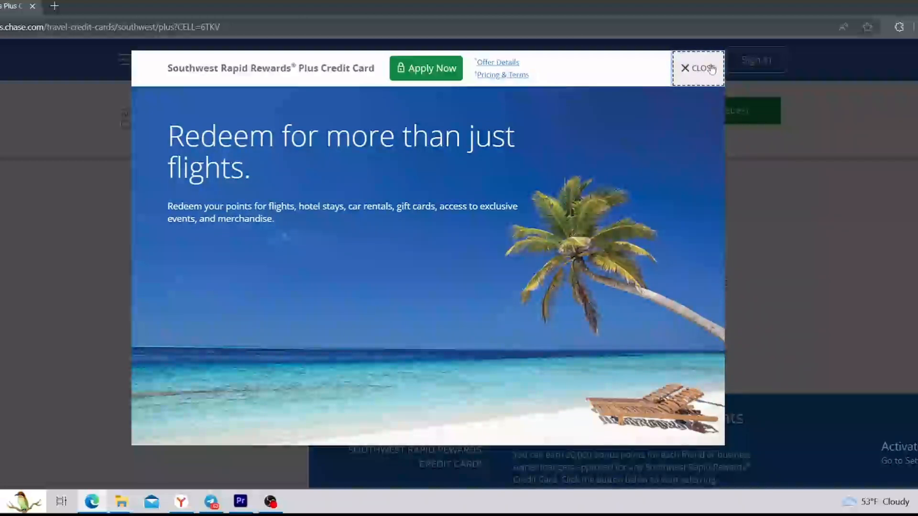
pyautogui.click(698, 68)
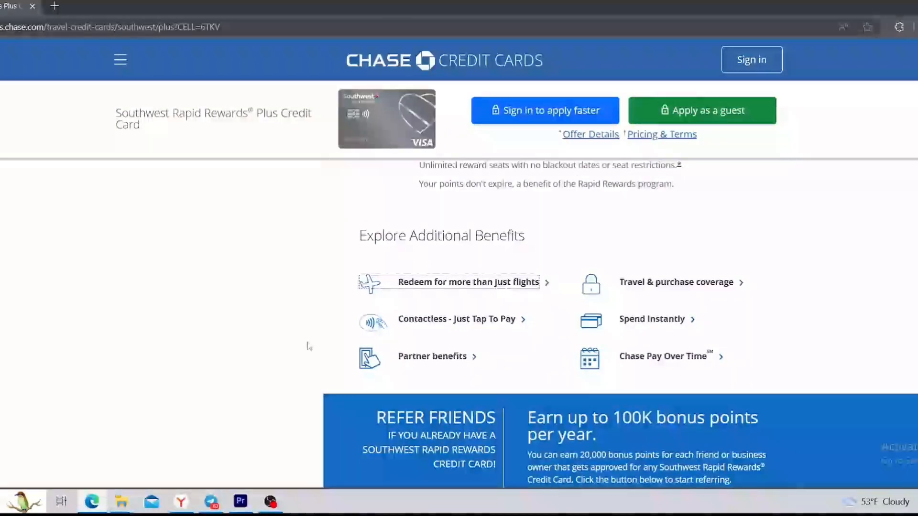
pyautogui.click(456, 319)
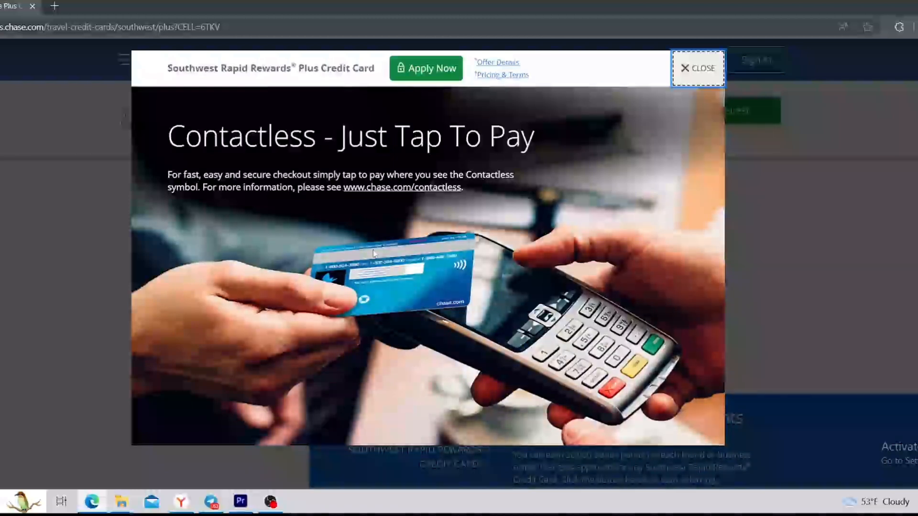
pyautogui.click(698, 68)
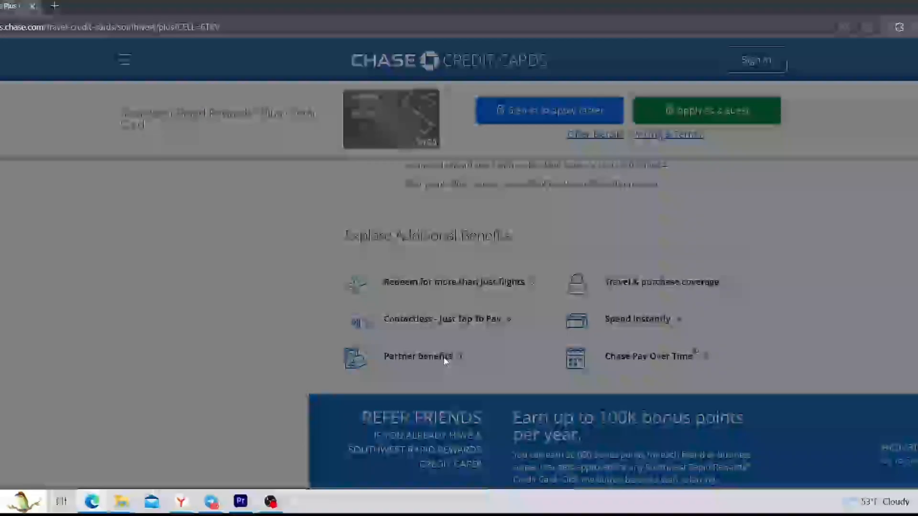
pyautogui.click(418, 356)
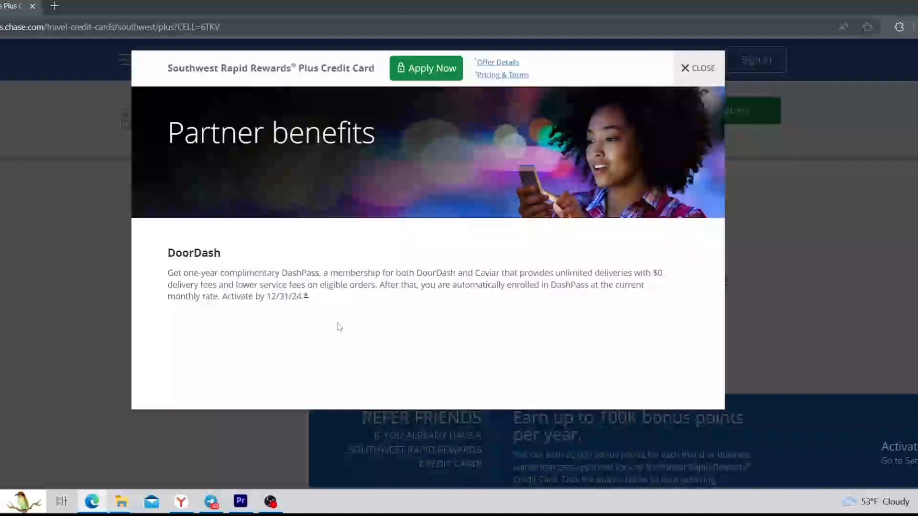
pyautogui.moveTo(543, 325)
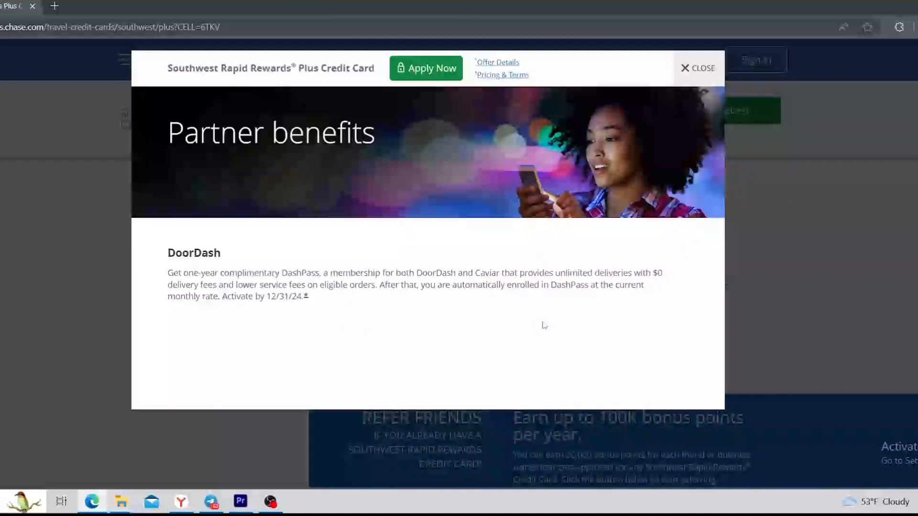
pyautogui.moveTo(552, 324)
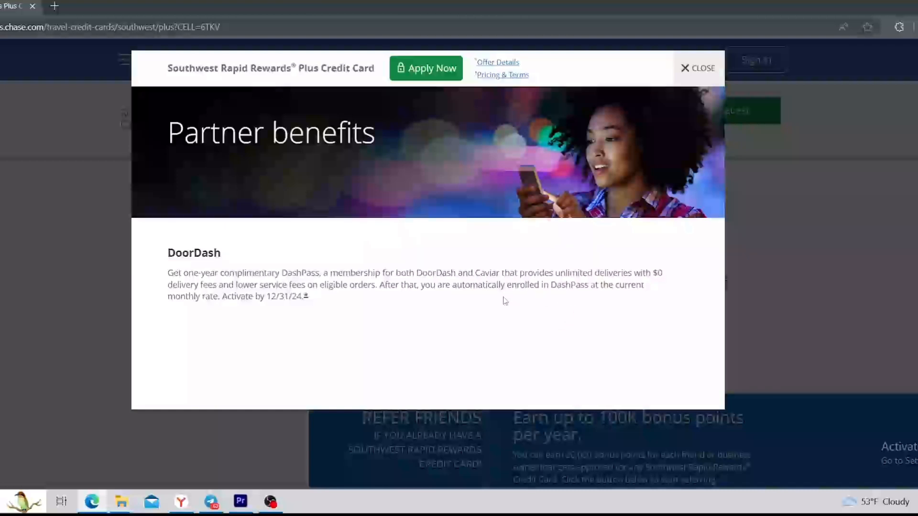
pyautogui.moveTo(488, 280)
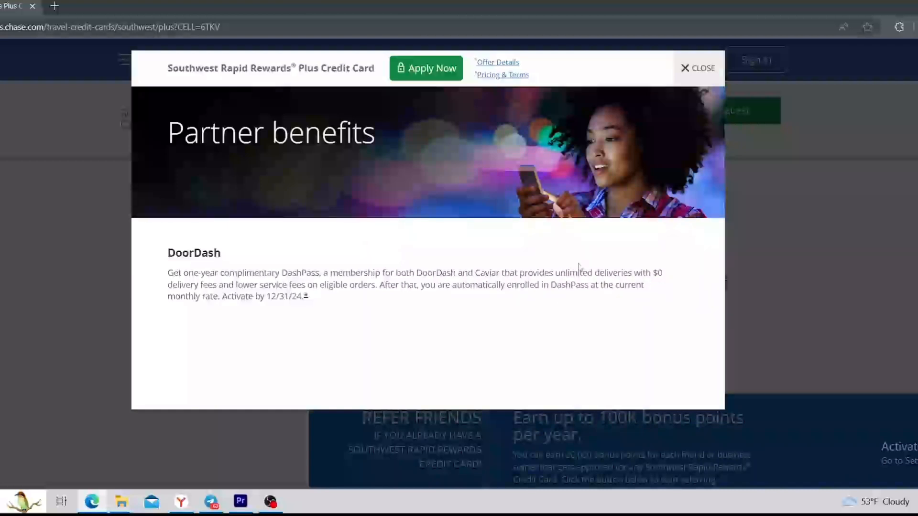
pyautogui.moveTo(227, 286)
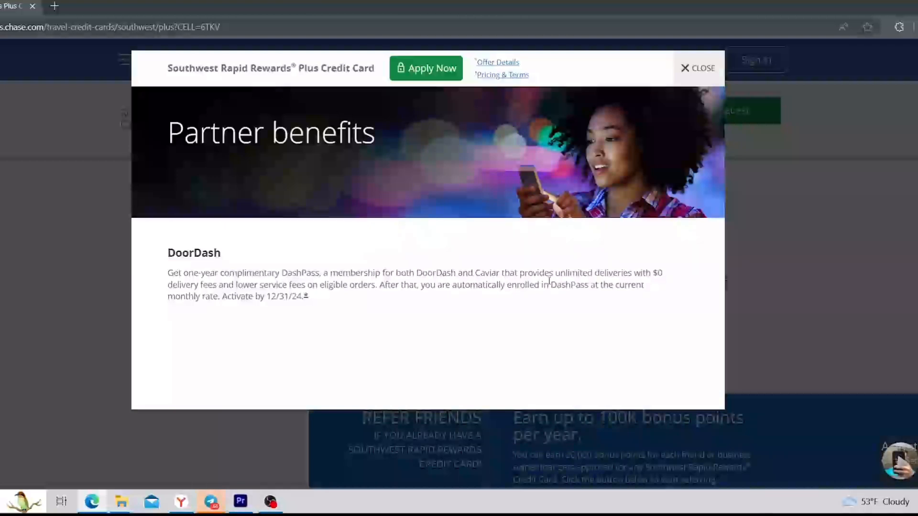
pyautogui.moveTo(476, 307)
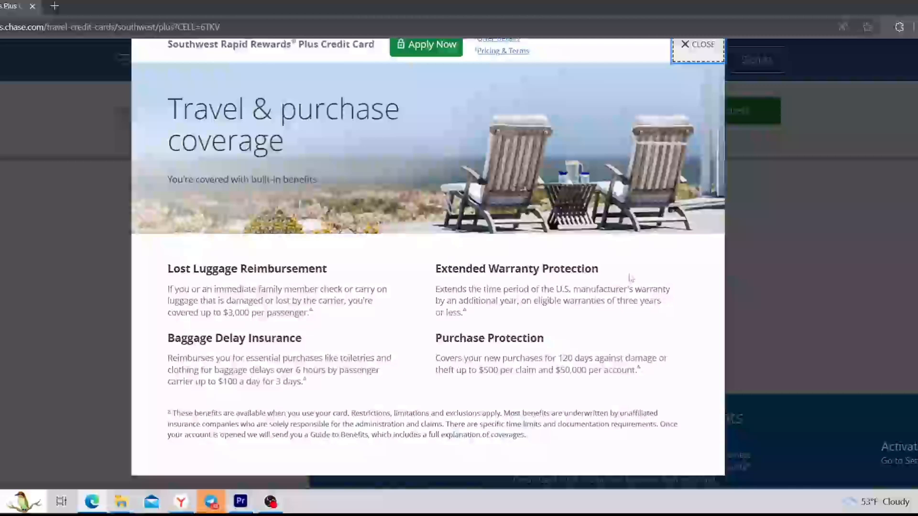
# Highlight the Lost Luggage, Baggage Delay and Purchase Protection descriptions one after another
pyautogui.moveTo(168, 269); pyautogui.dragTo(325, 289)
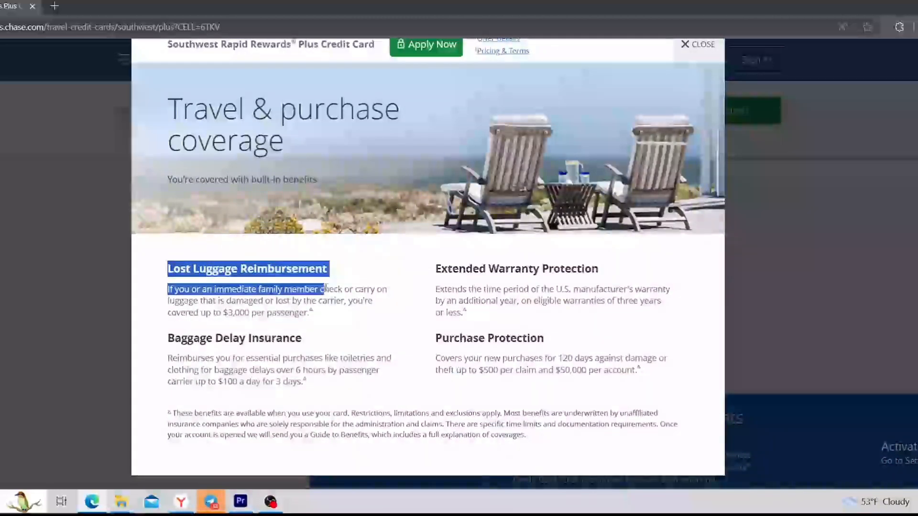
pyautogui.moveTo(320, 289); pyautogui.dragTo(312, 313)
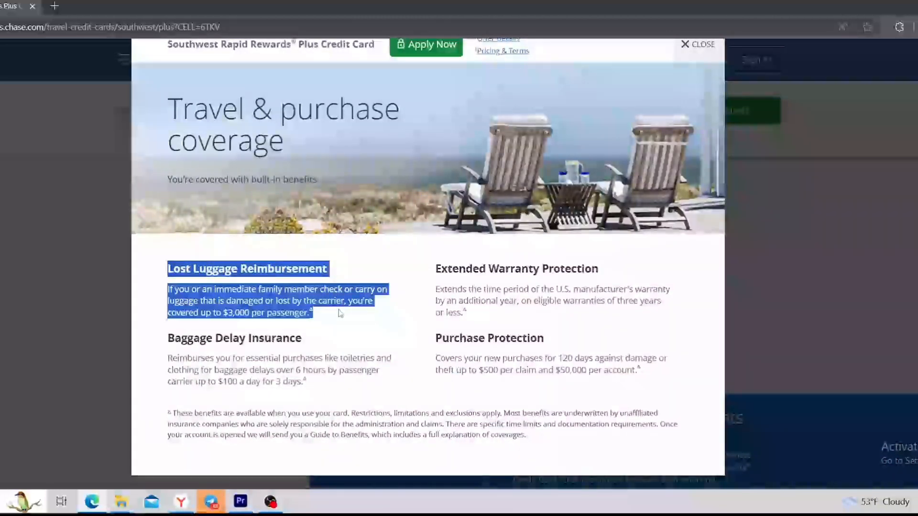
pyautogui.moveTo(345, 329)
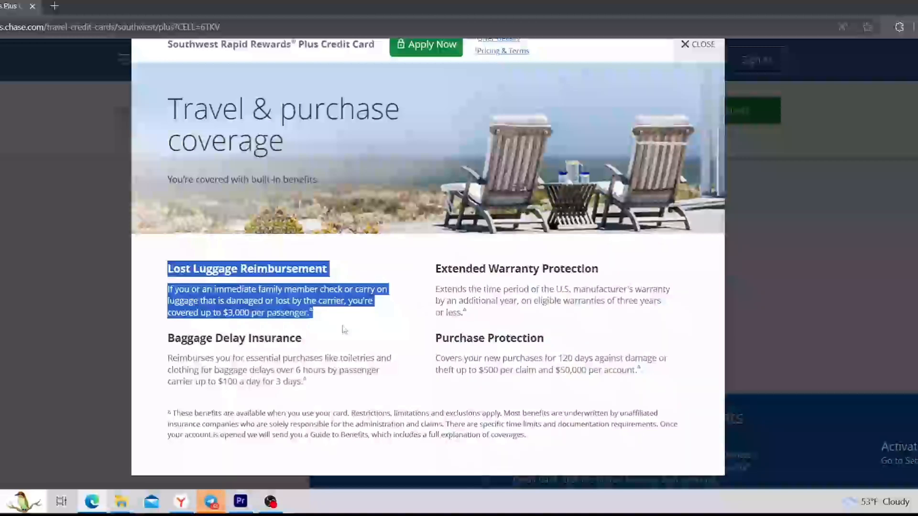
pyautogui.moveTo(344, 329)
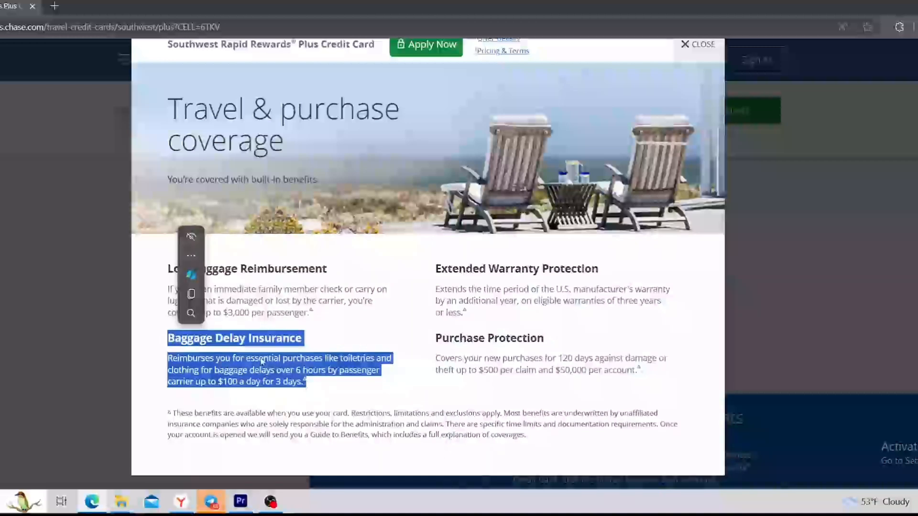
pyautogui.moveTo(357, 401)
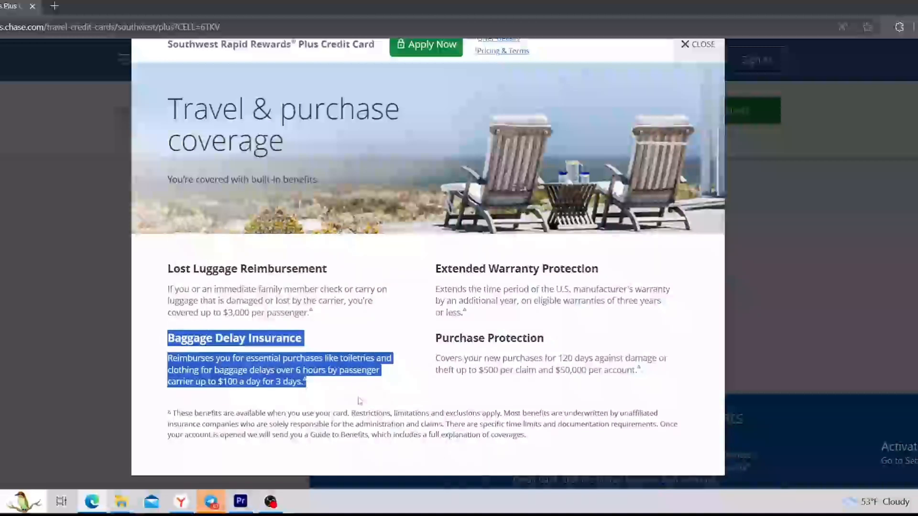
pyautogui.click(424, 266)
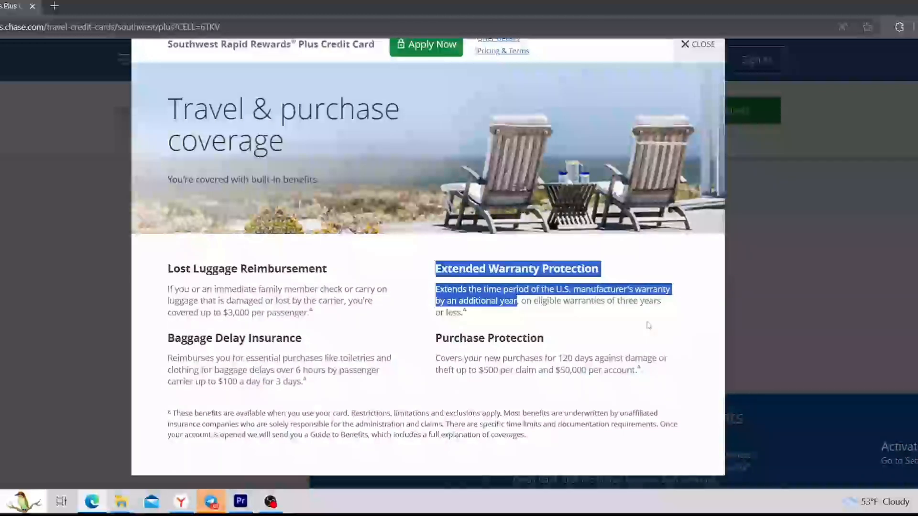
pyautogui.moveTo(566, 320)
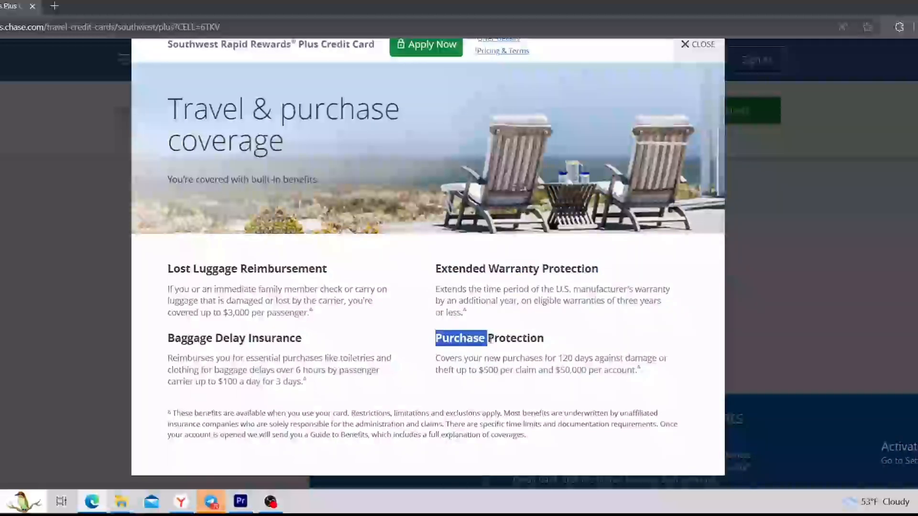
pyautogui.moveTo(461, 338); pyautogui.dragTo(638, 370)
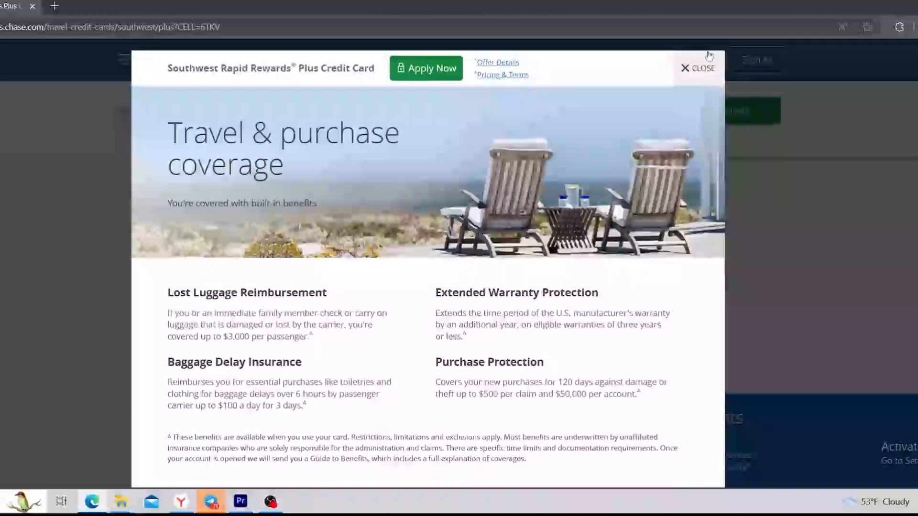
# Close the coverage popup, then close the Spend Instantly details after reading them
pyautogui.click(698, 68)
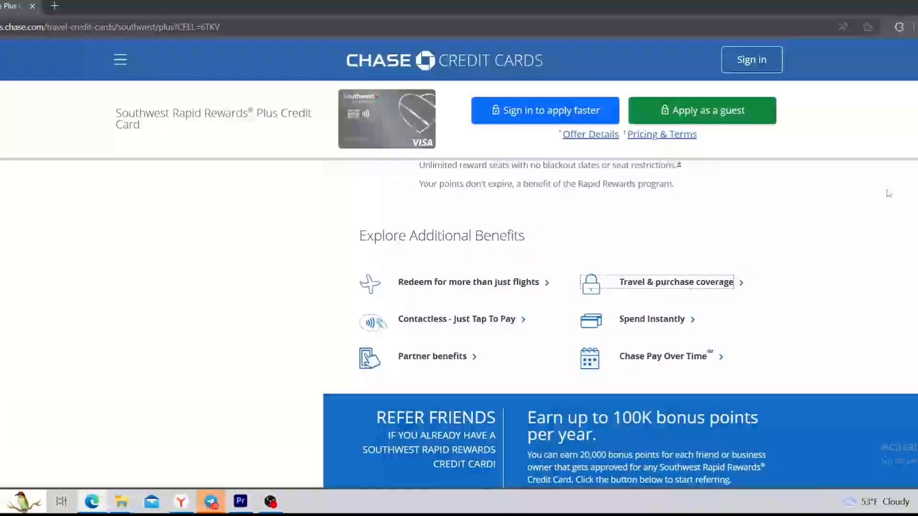
pyautogui.moveTo(723, 324)
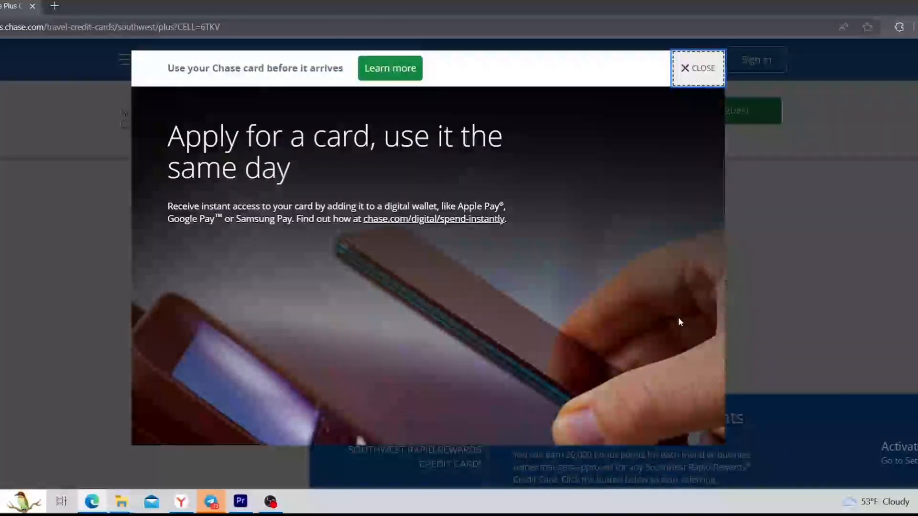
pyautogui.moveTo(161, 209)
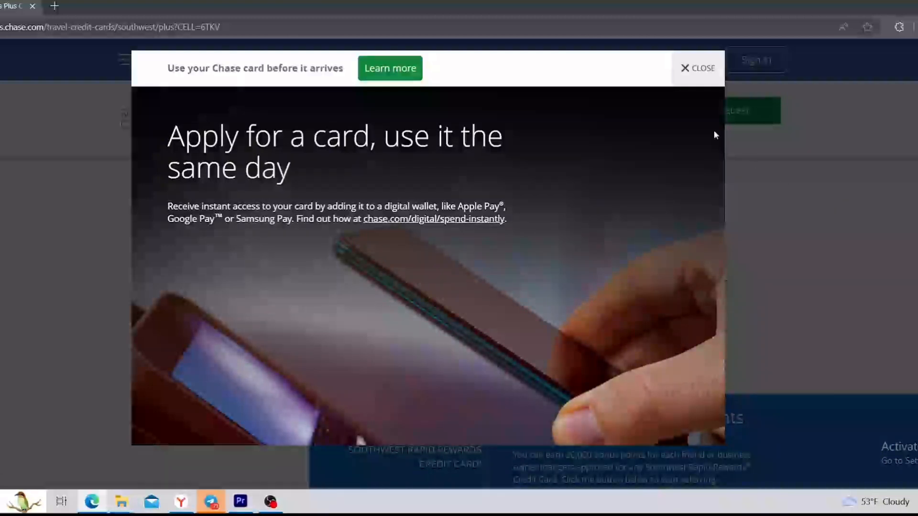
pyautogui.click(696, 68)
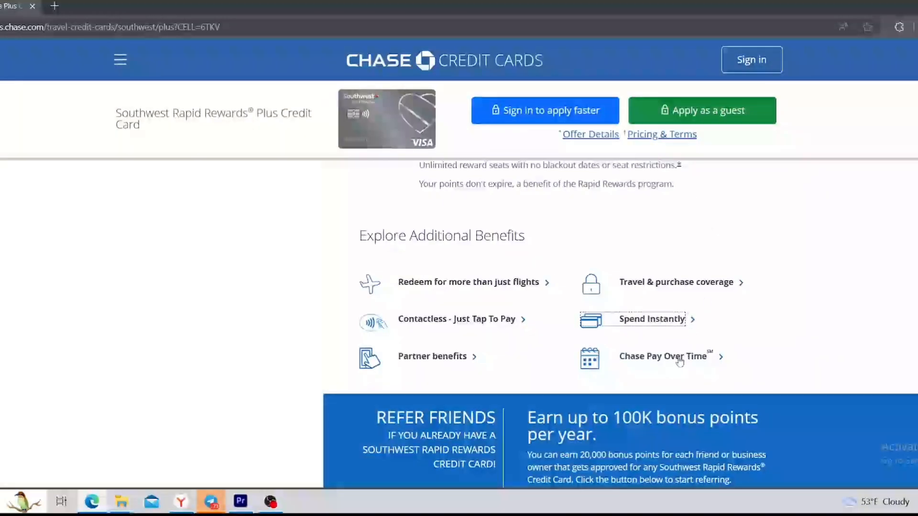
# Open Chase Pay Over Time, highlight the 'Keep in mind' note that access isn't guaranteed, then close it
pyautogui.click(663, 355)
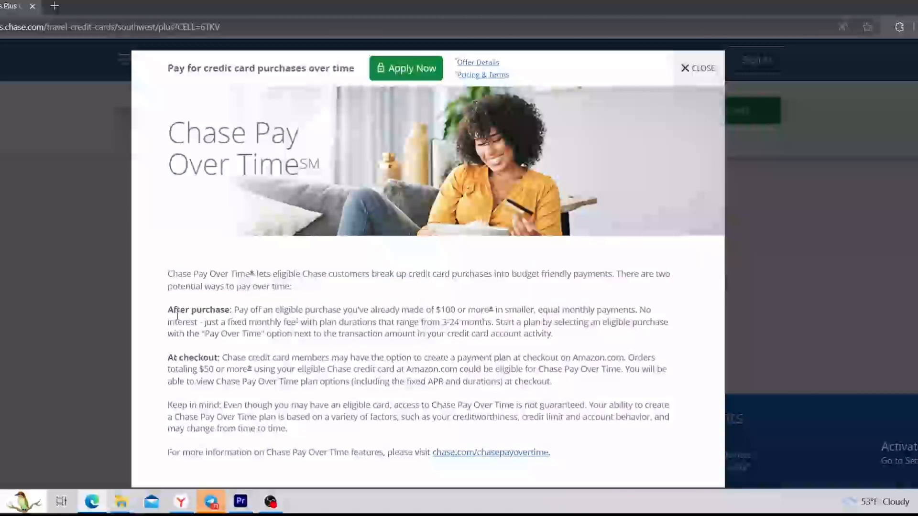
pyautogui.doubleClick(178, 310)
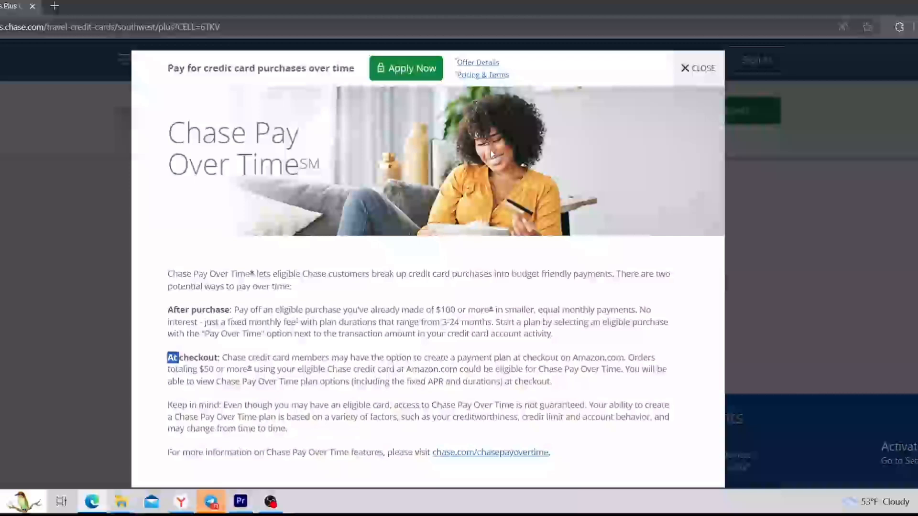
pyautogui.moveTo(167, 405); pyautogui.dragTo(275, 417)
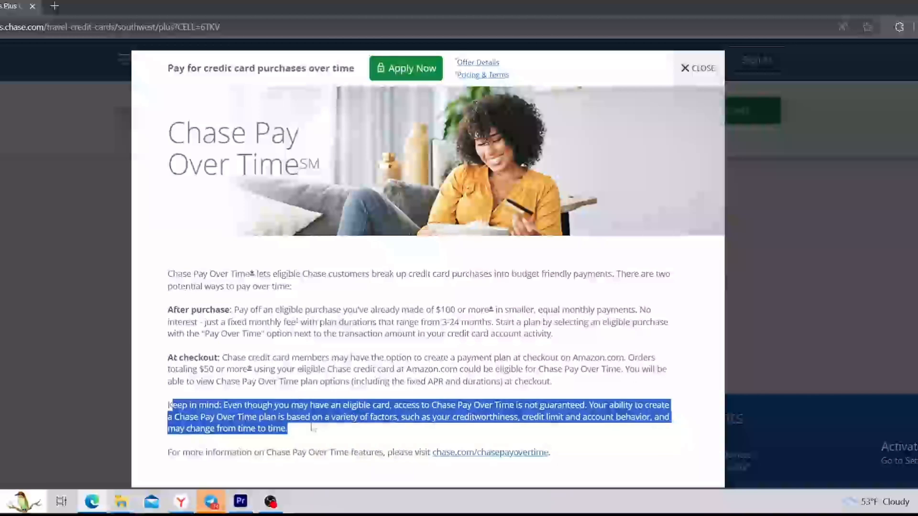
pyautogui.moveTo(735, 373)
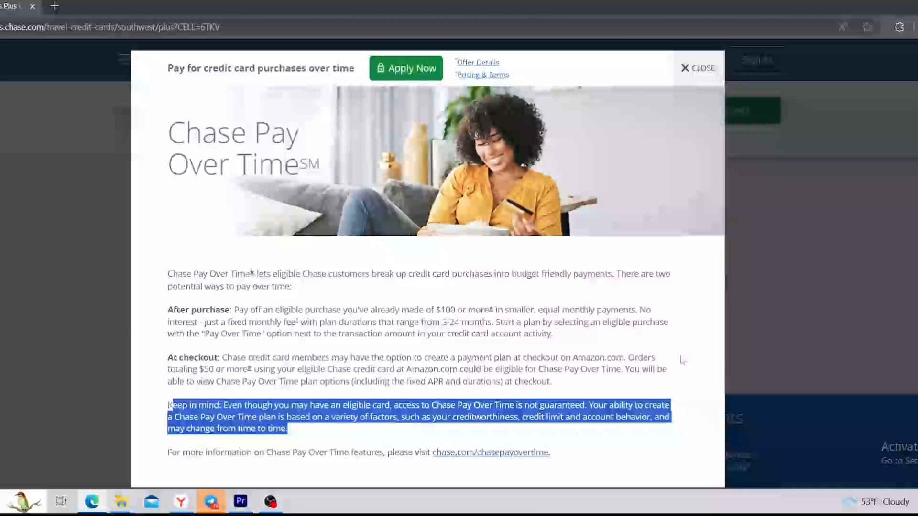
pyautogui.moveTo(457, 392)
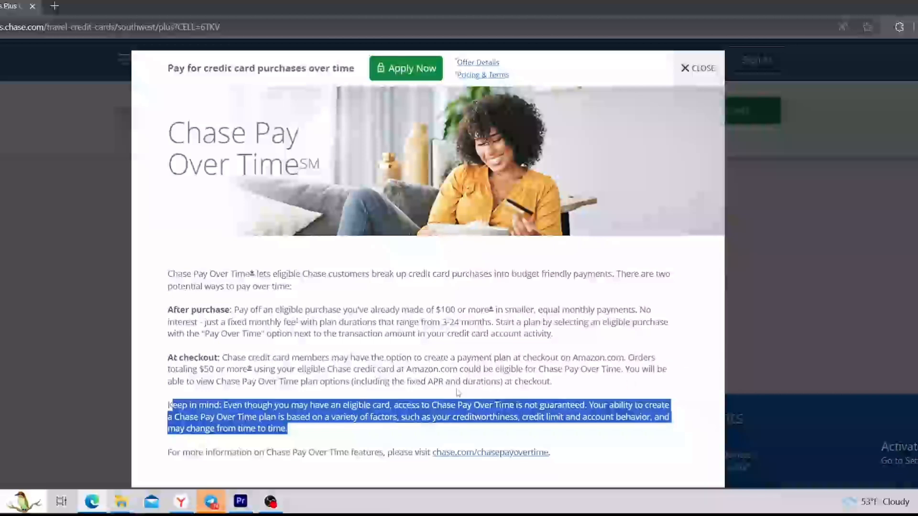
pyautogui.moveTo(392, 349)
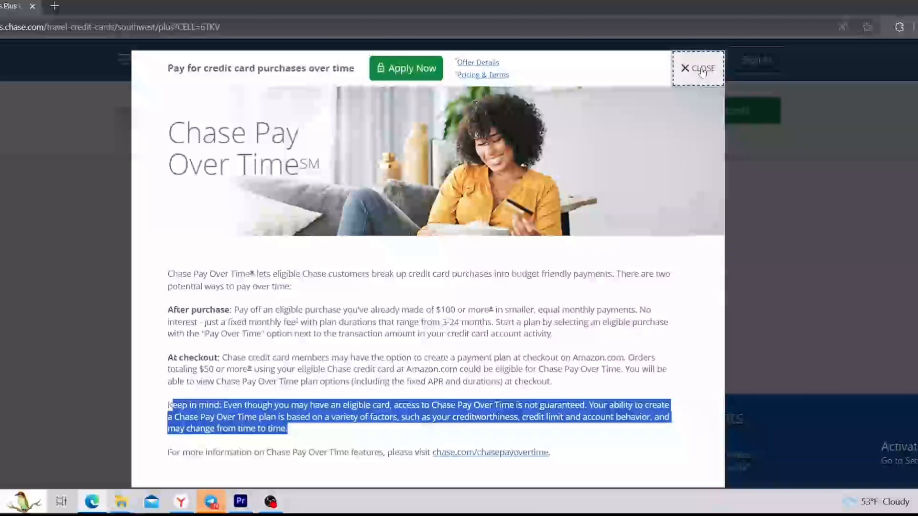
pyautogui.click(698, 68)
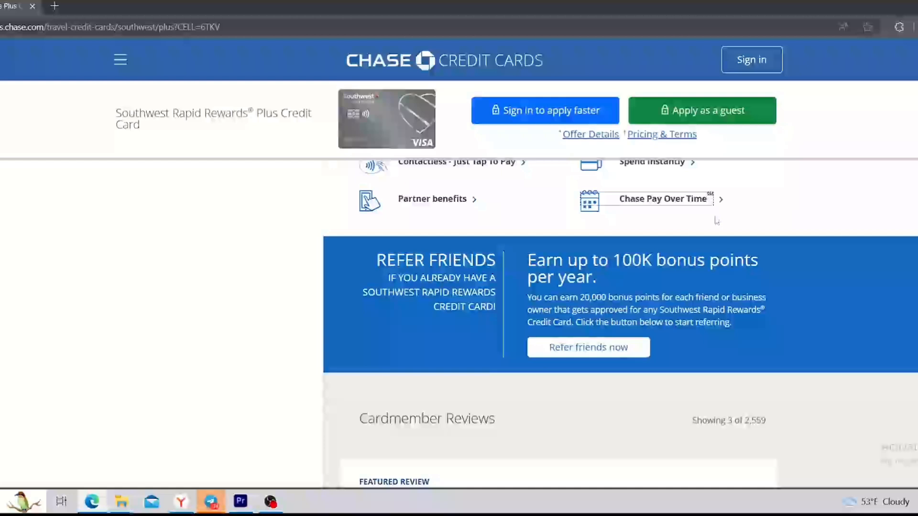
# Scroll down through the Cardmember Reviews section and back toward the top
pyautogui.scroll(3)
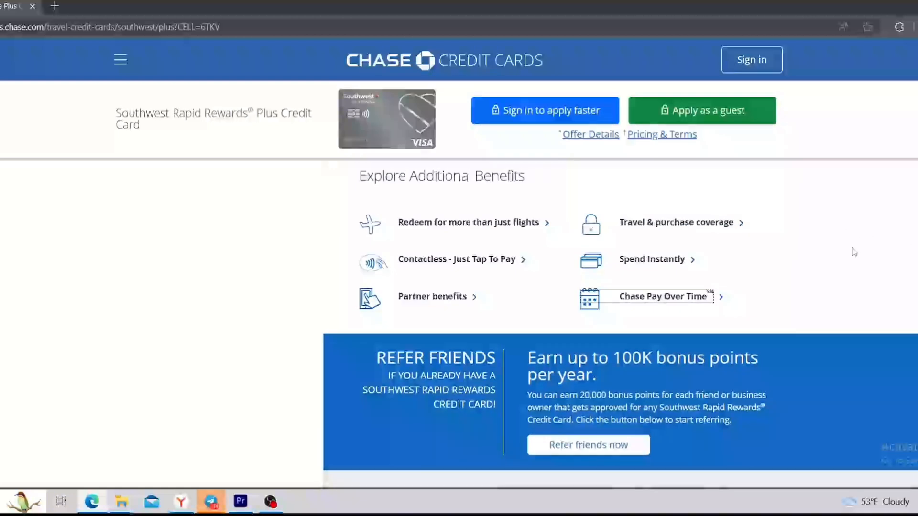
pyautogui.moveTo(771, 275)
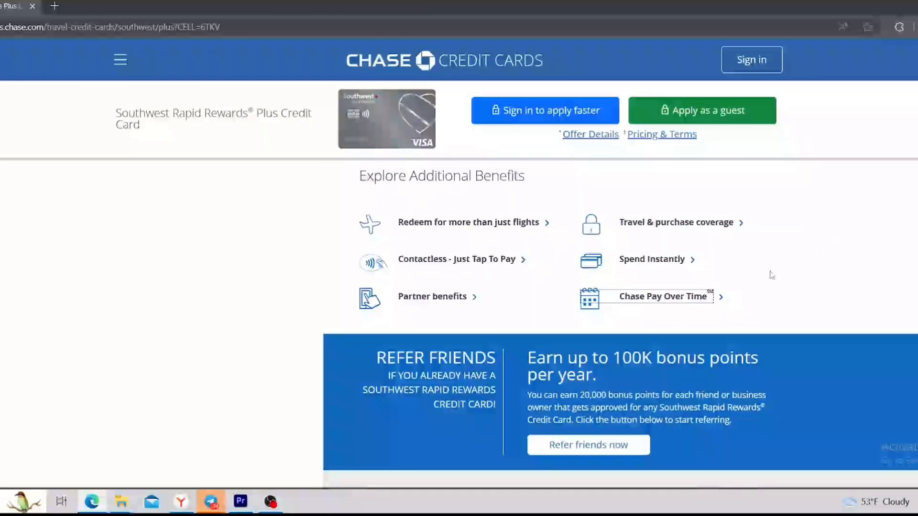
pyautogui.scroll(-3)
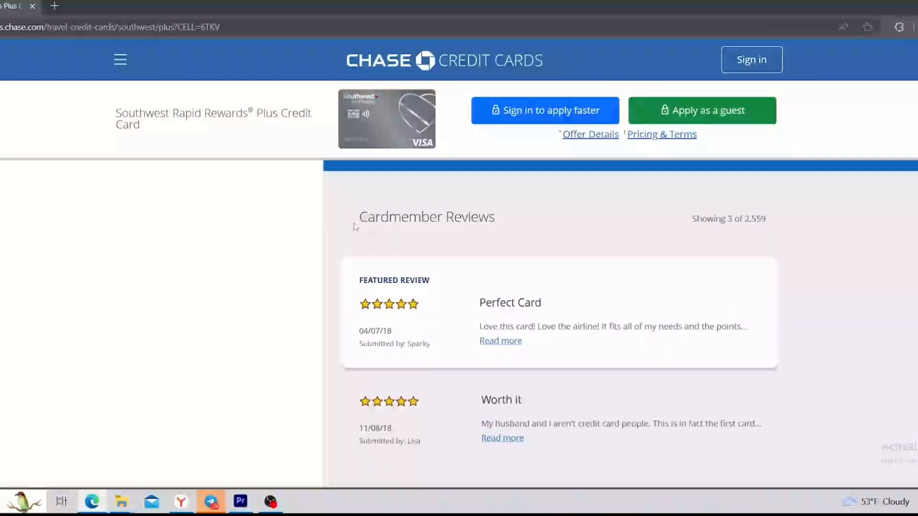
pyautogui.scroll(-3)
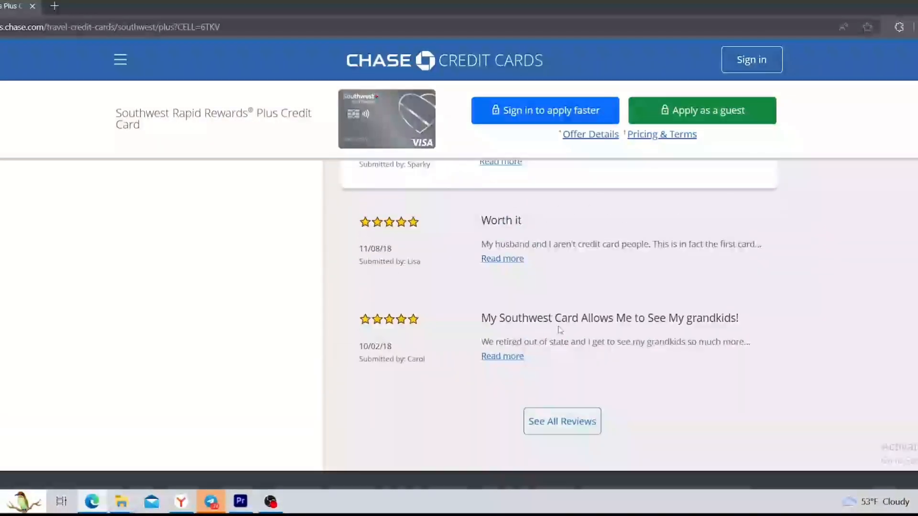
pyautogui.scroll(3)
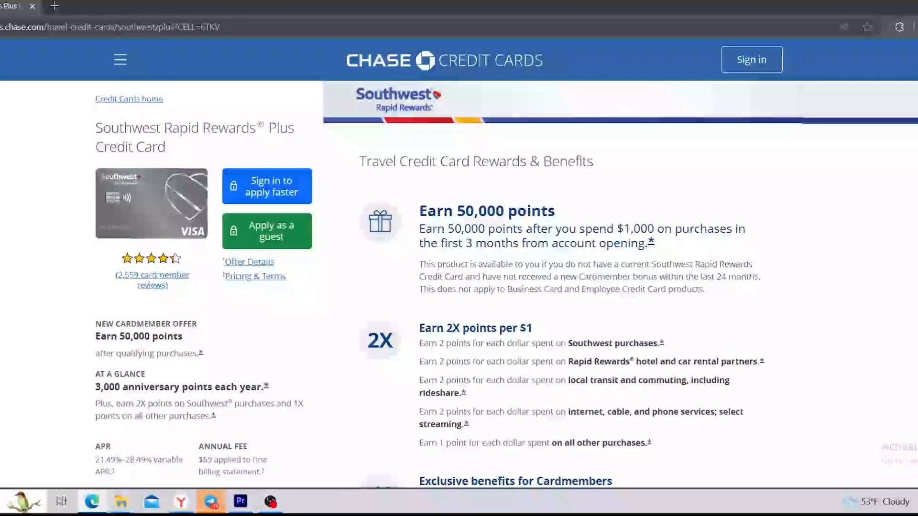
pyautogui.moveTo(9, 199)
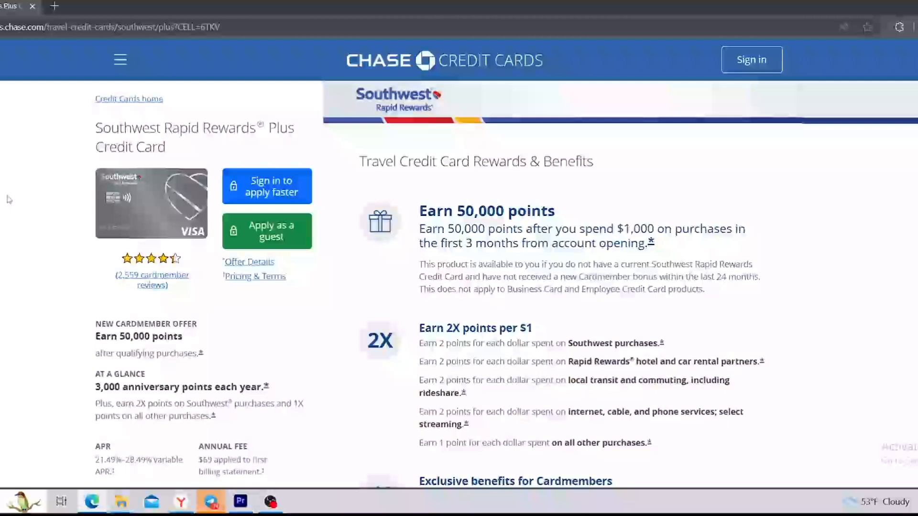
pyautogui.moveTo(487, 276)
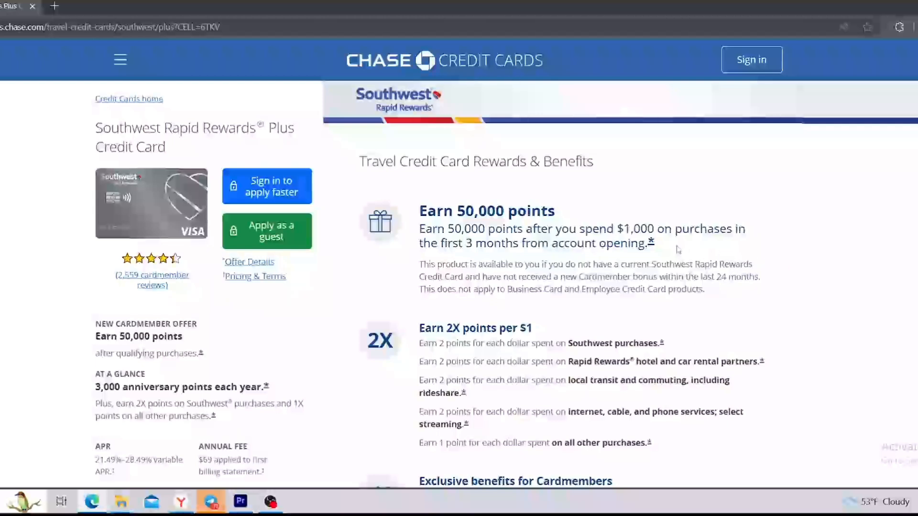
pyautogui.moveTo(347, 291)
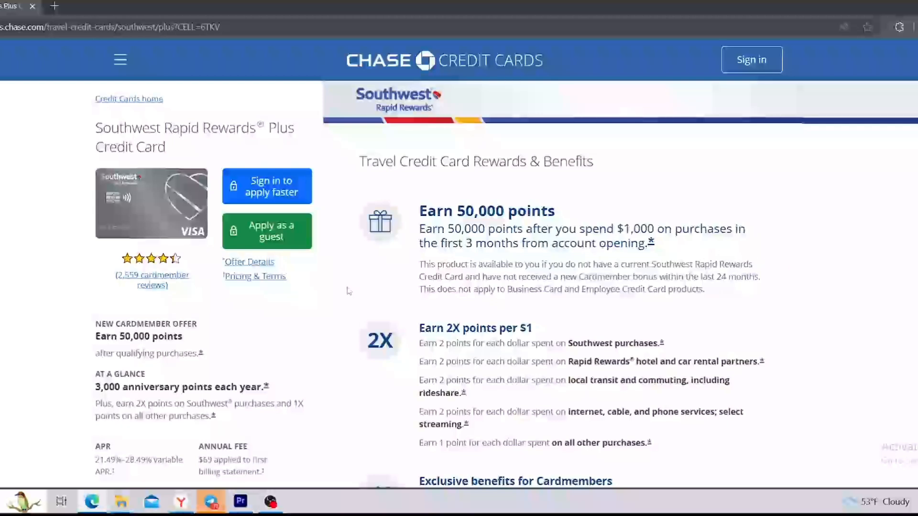